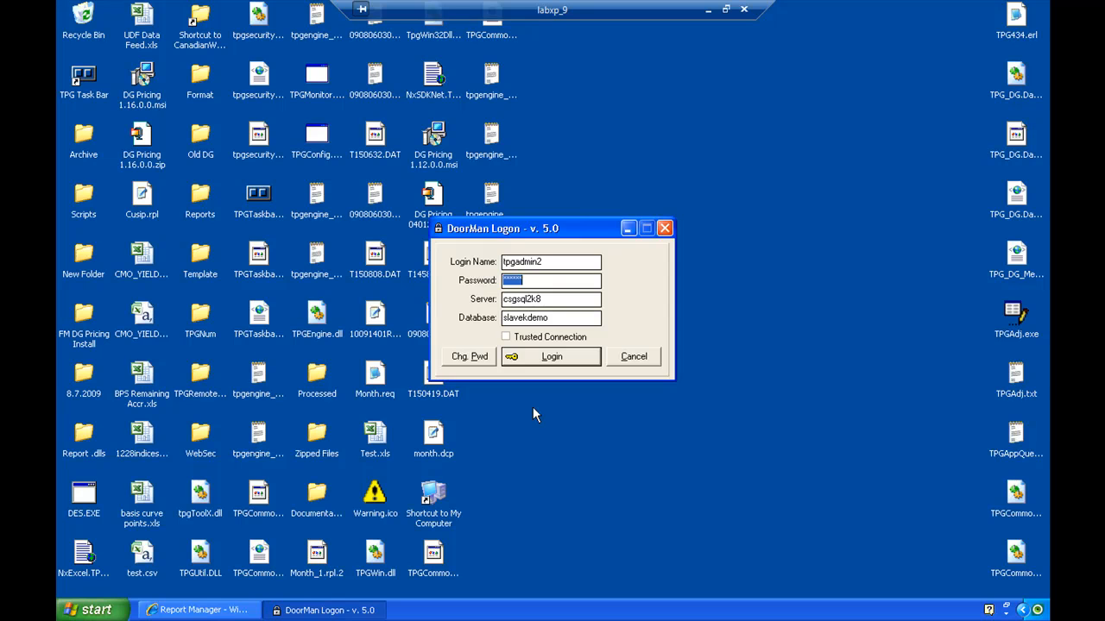
mouse_move(551, 276)
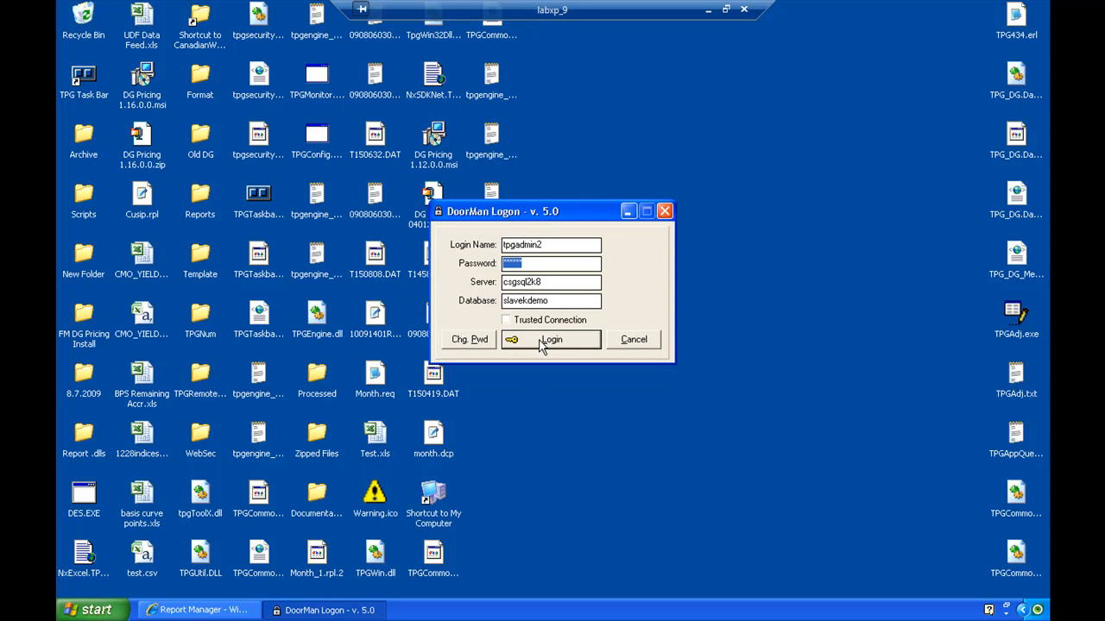
- Complete the DoorMan logon so the TPG Task Bar connects to the slaveldemo database
click(551, 338)
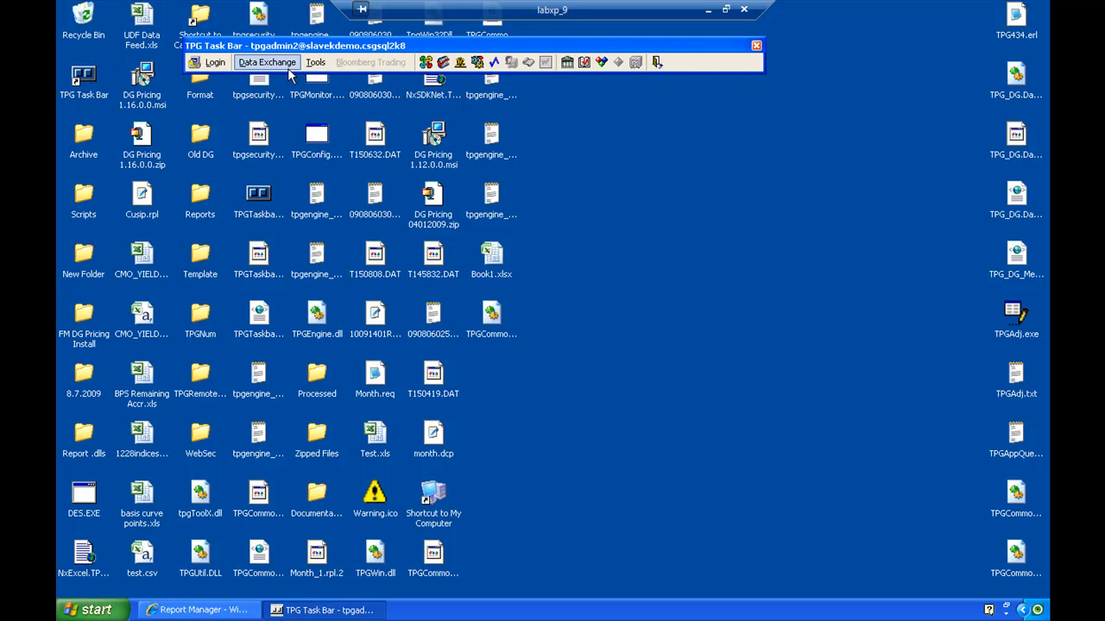
mouse_move(425, 62)
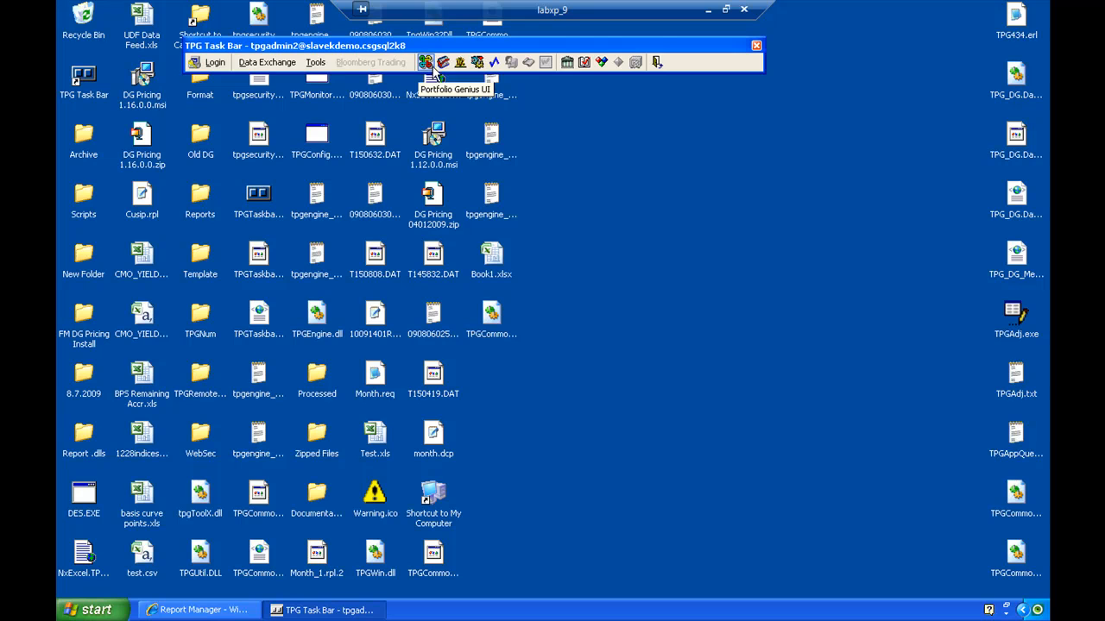
mouse_move(546, 73)
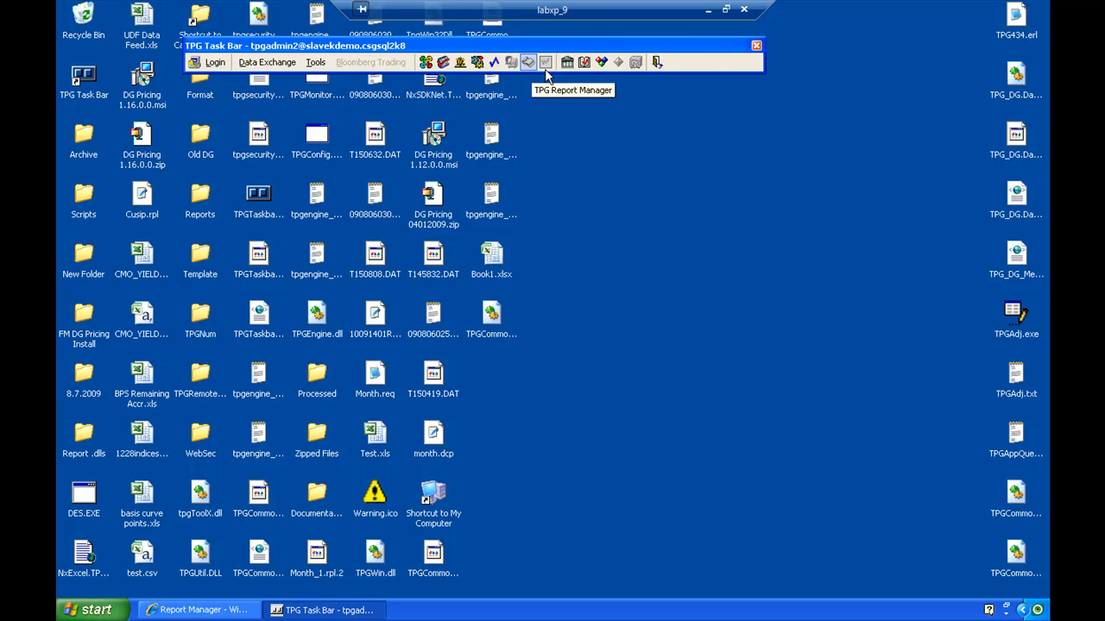
mouse_move(602, 62)
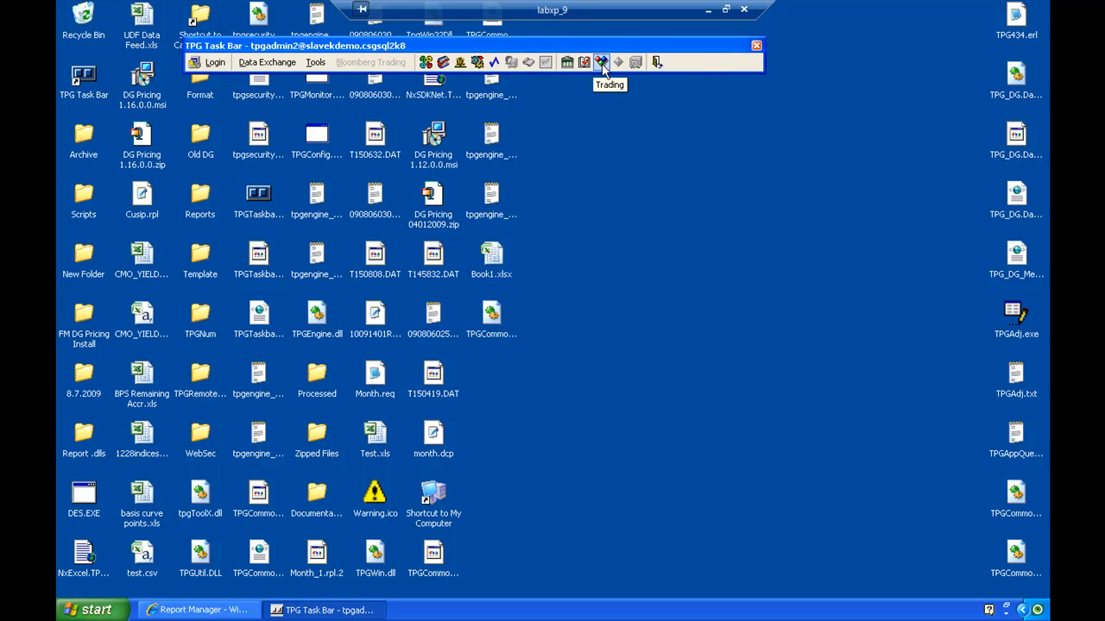
- Launch Trading from the task bar and show the Repo Desk functions
click(600, 62)
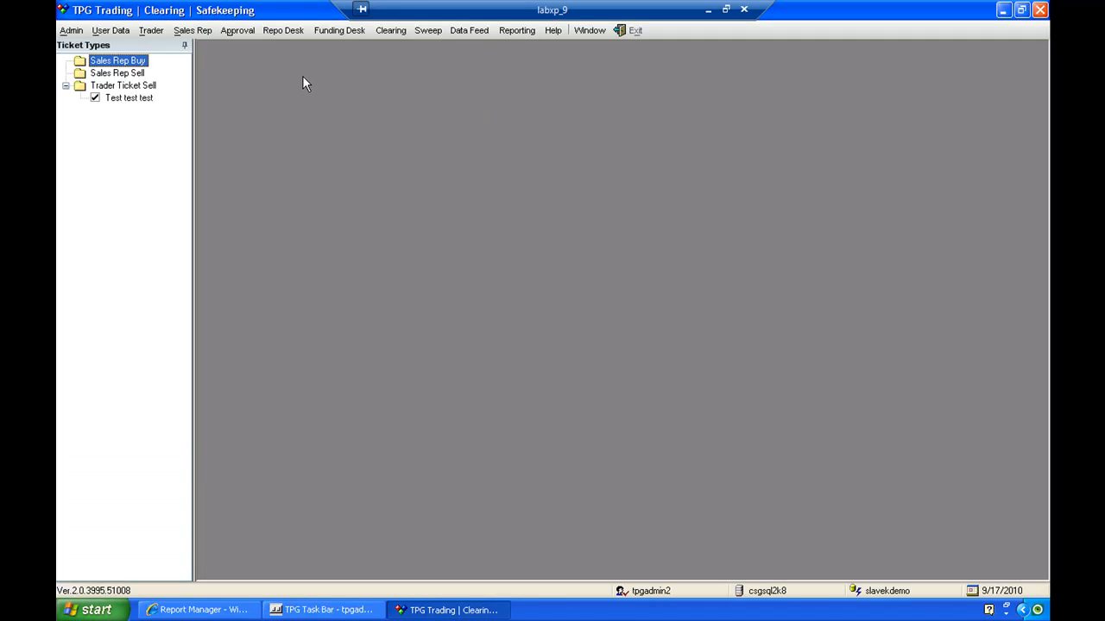
mouse_move(164, 48)
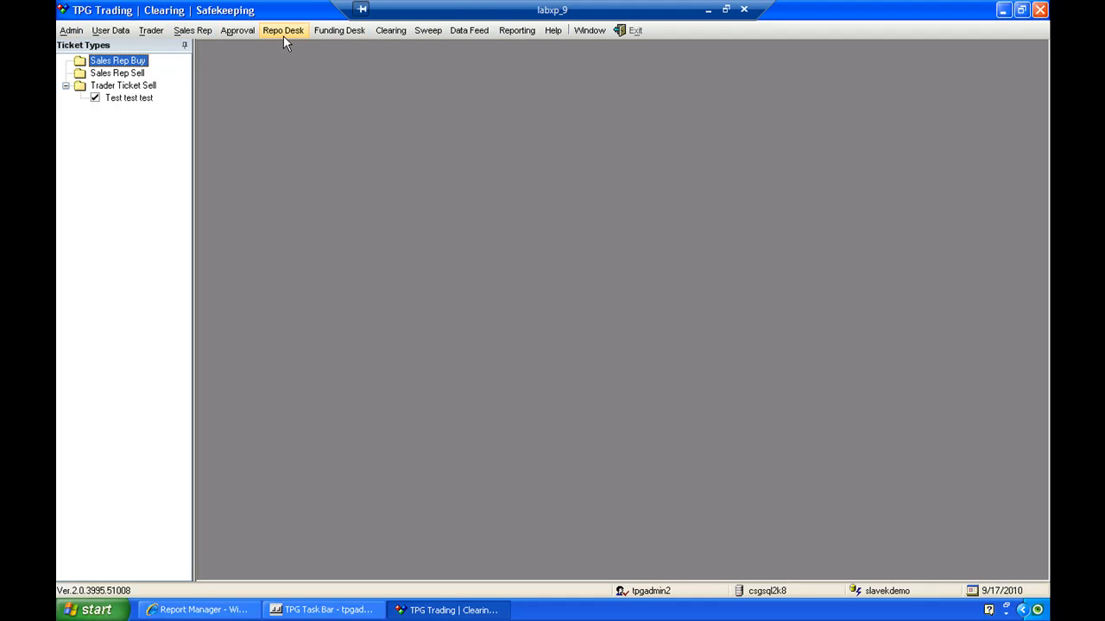
click(283, 31)
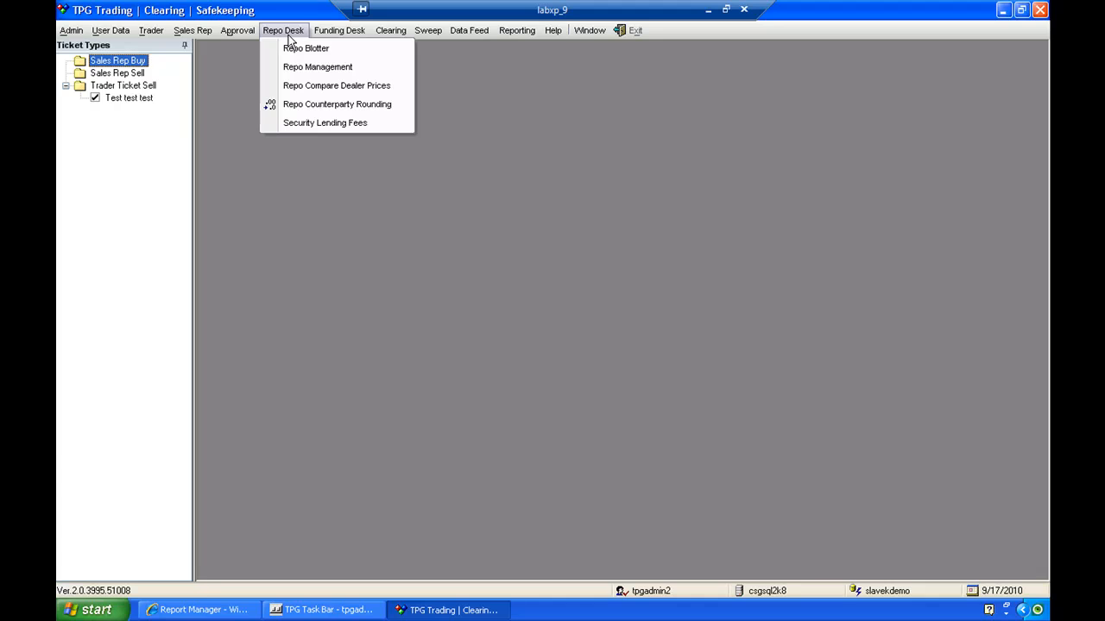
- Bring up the Repo Blotter as a Repo List window for counterparty INV
click(306, 48)
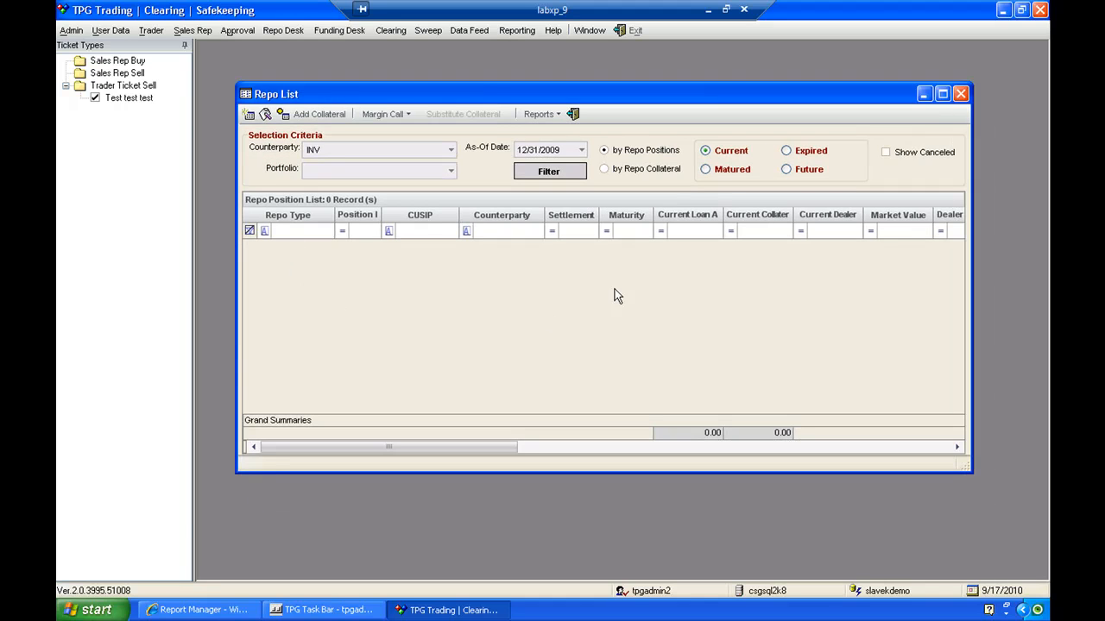
mouse_move(673, 231)
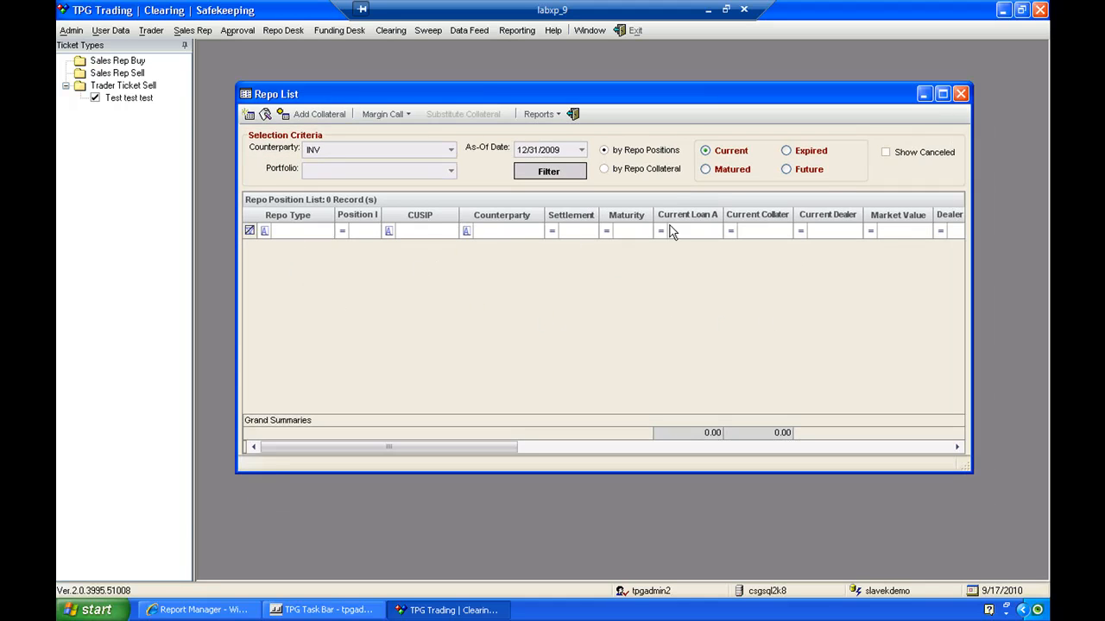
mouse_move(376, 260)
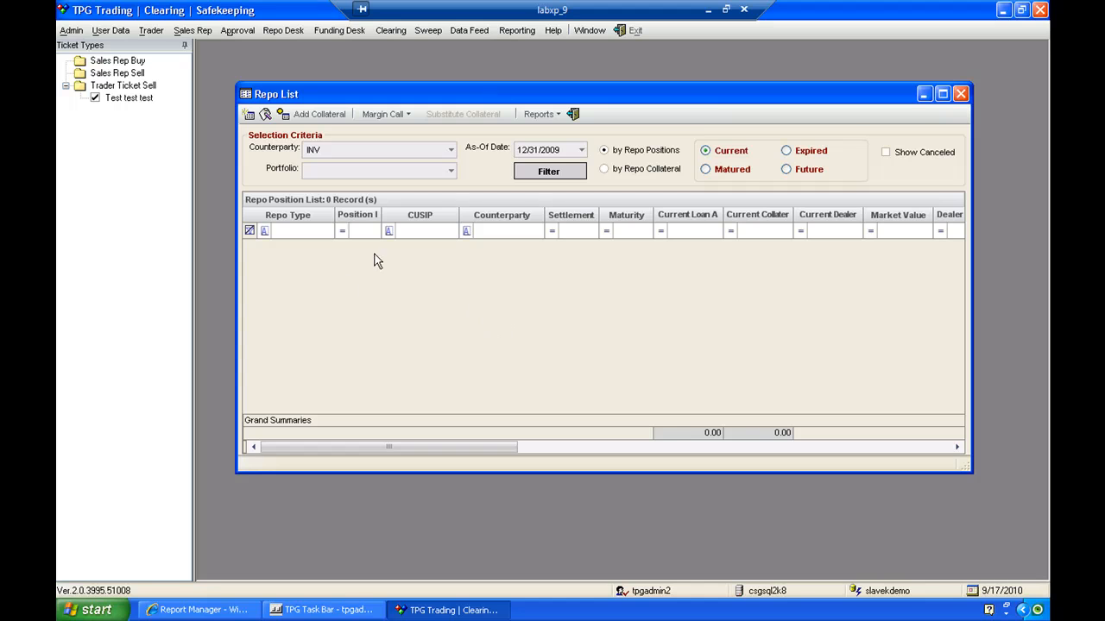
mouse_move(293, 257)
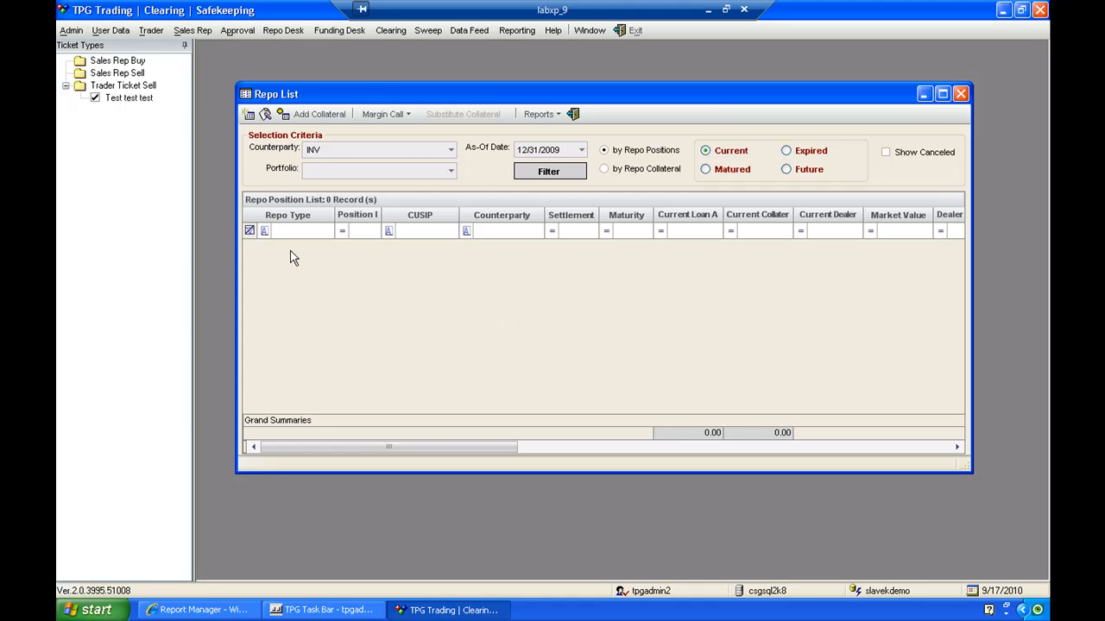
mouse_move(249, 114)
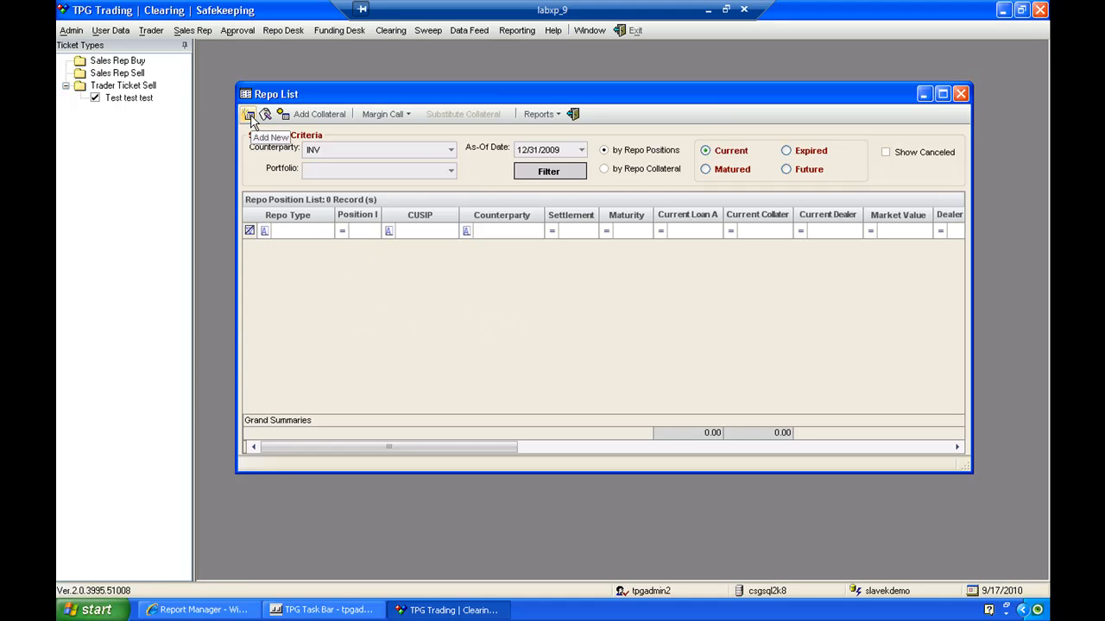
- Add a new repo trade ticket with counterparty JPM and list the instrument choices
click(249, 114)
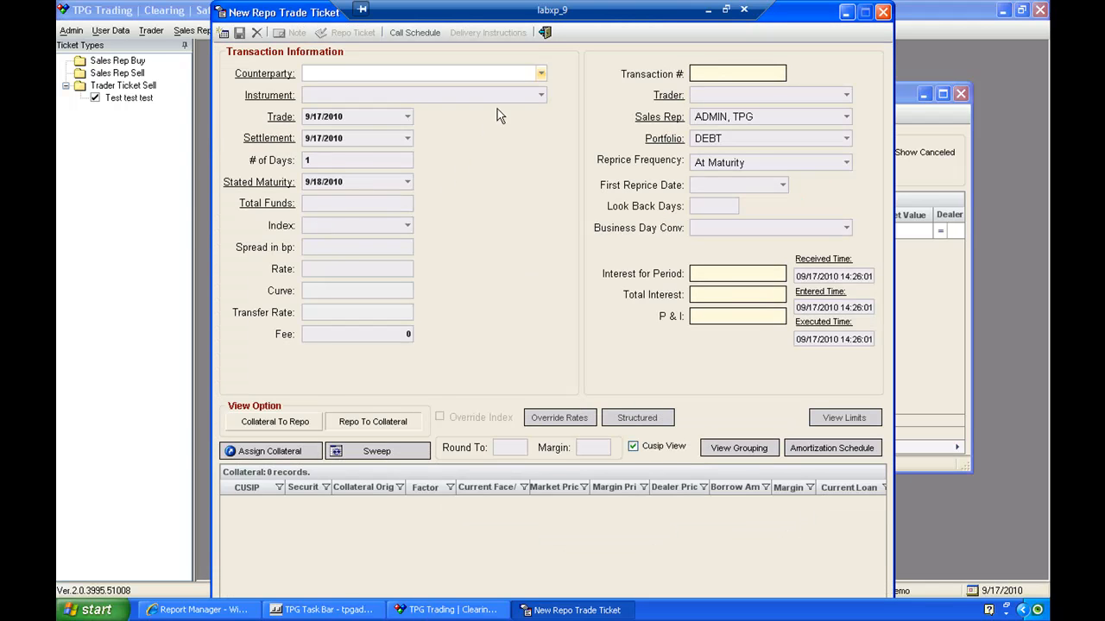
mouse_move(542, 83)
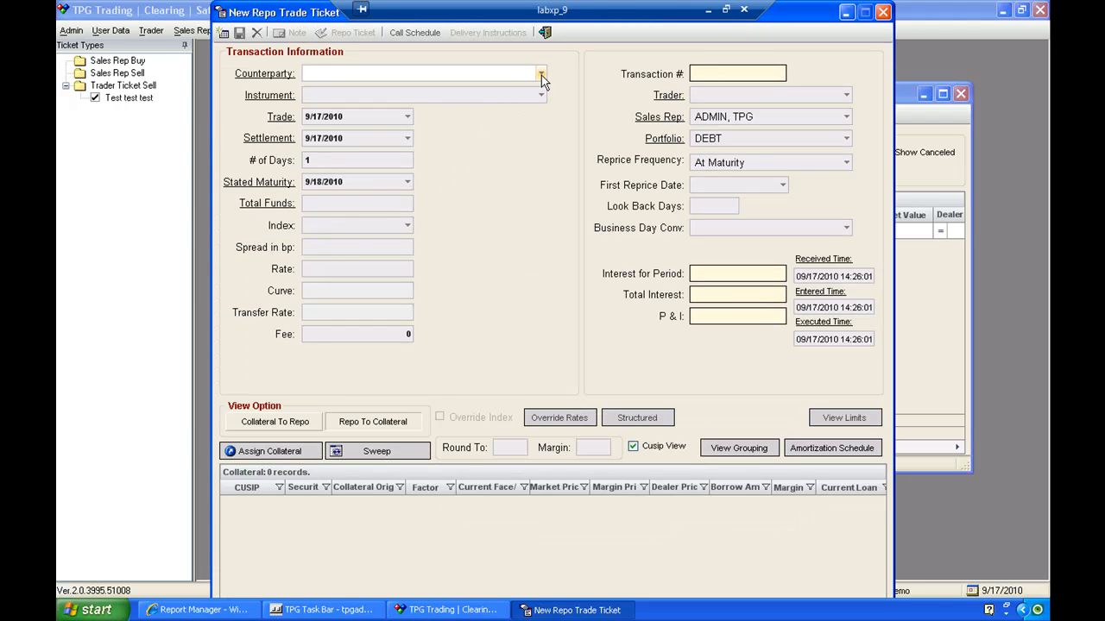
text(JPM)
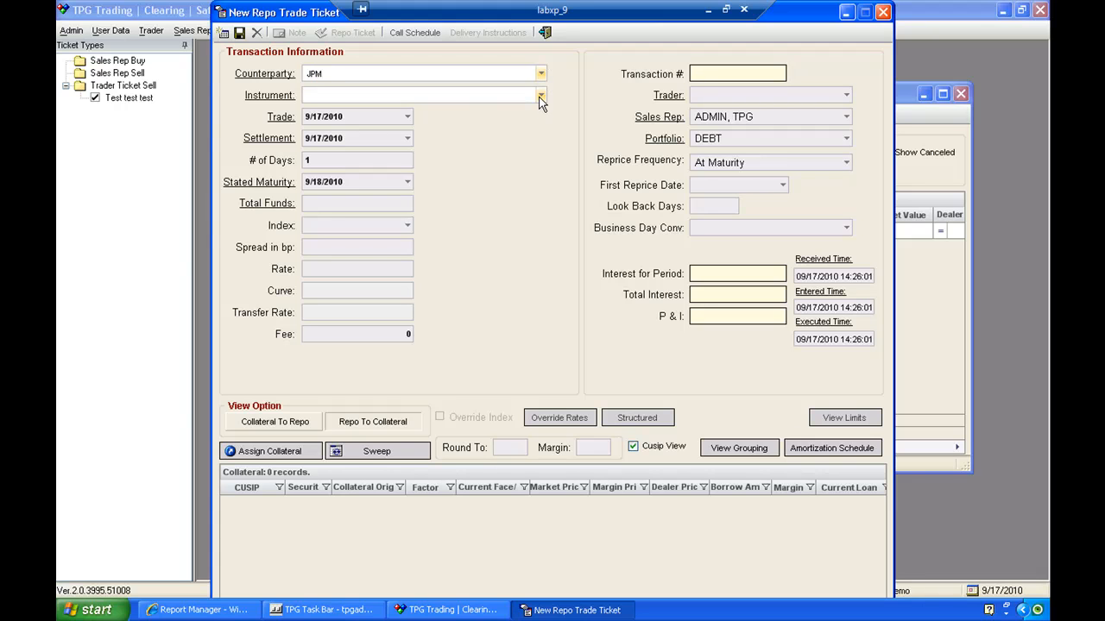
click(542, 95)
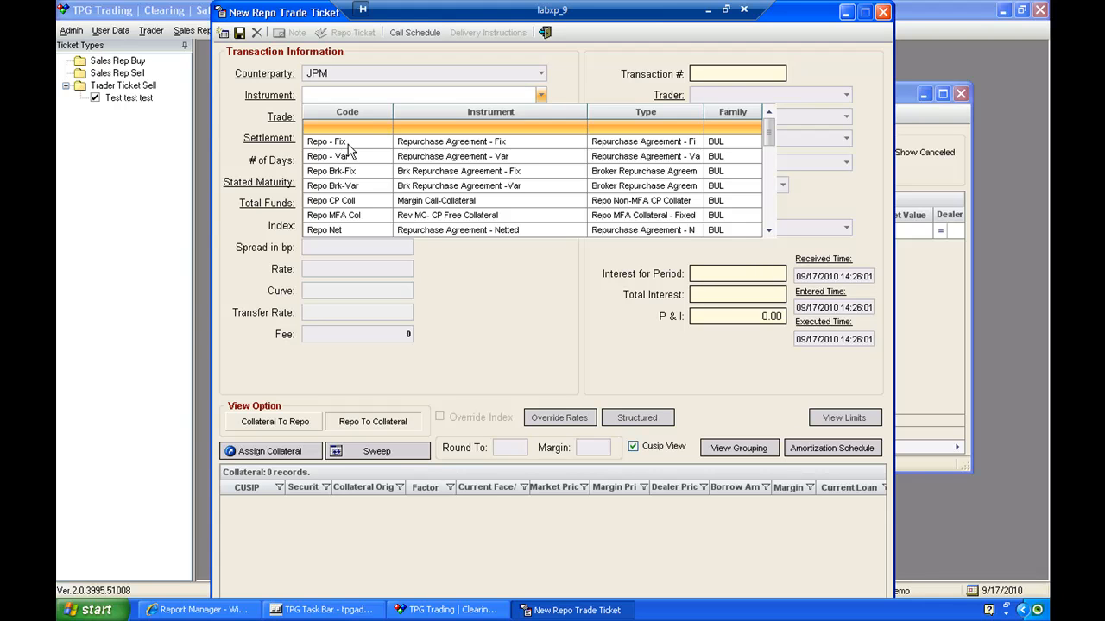
click(417, 95)
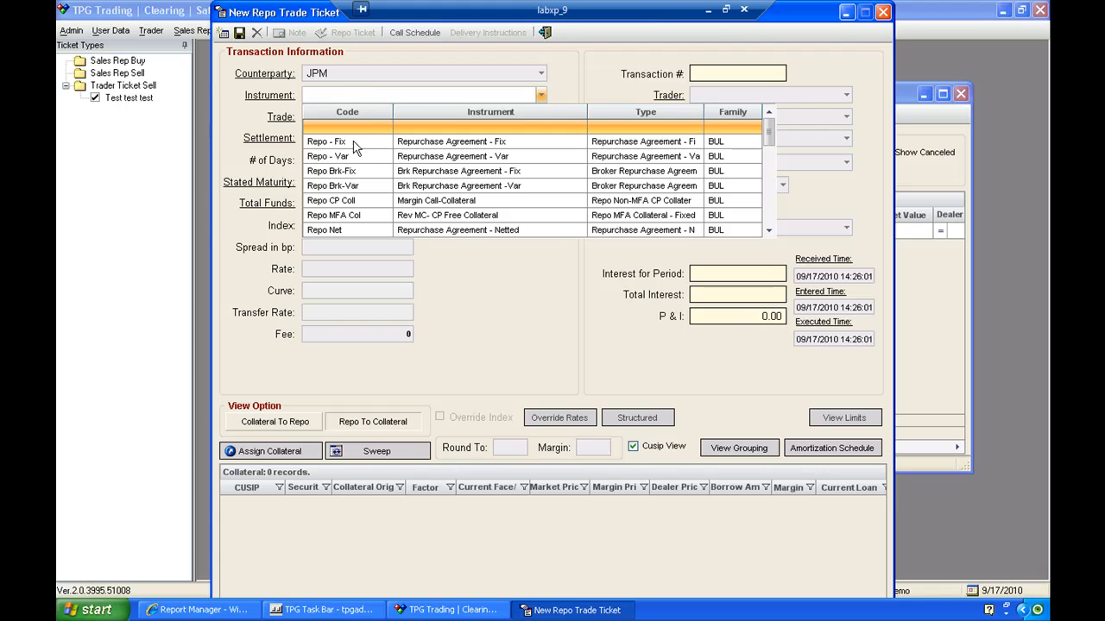
- Make the instrument Repo - Fix and move settlement to 9/18/2010
click(324, 141)
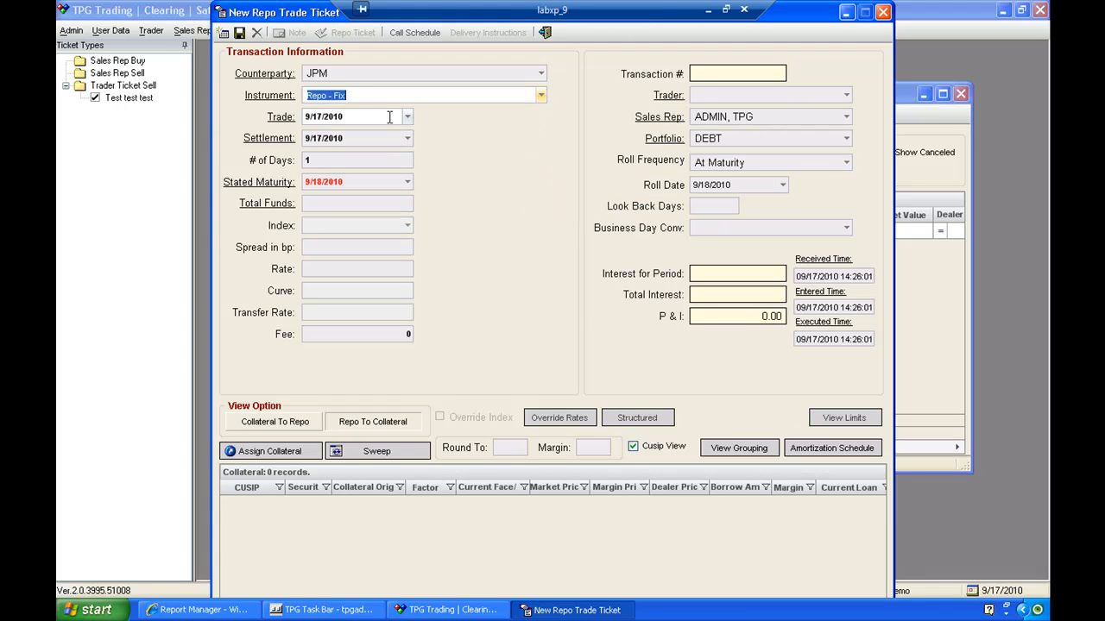
click(354, 118)
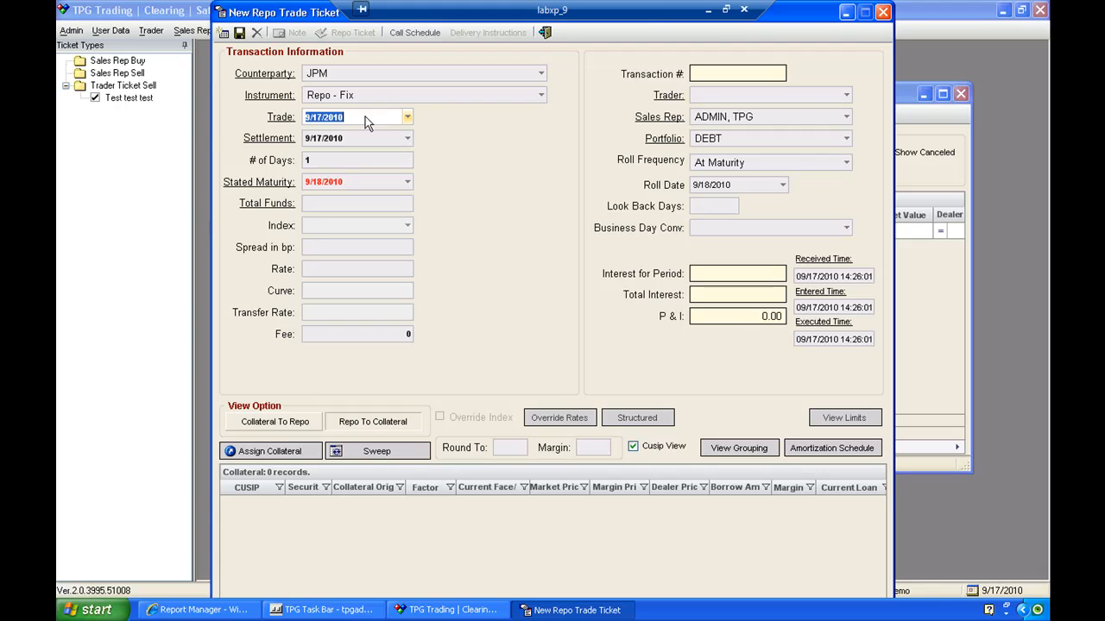
click(354, 138)
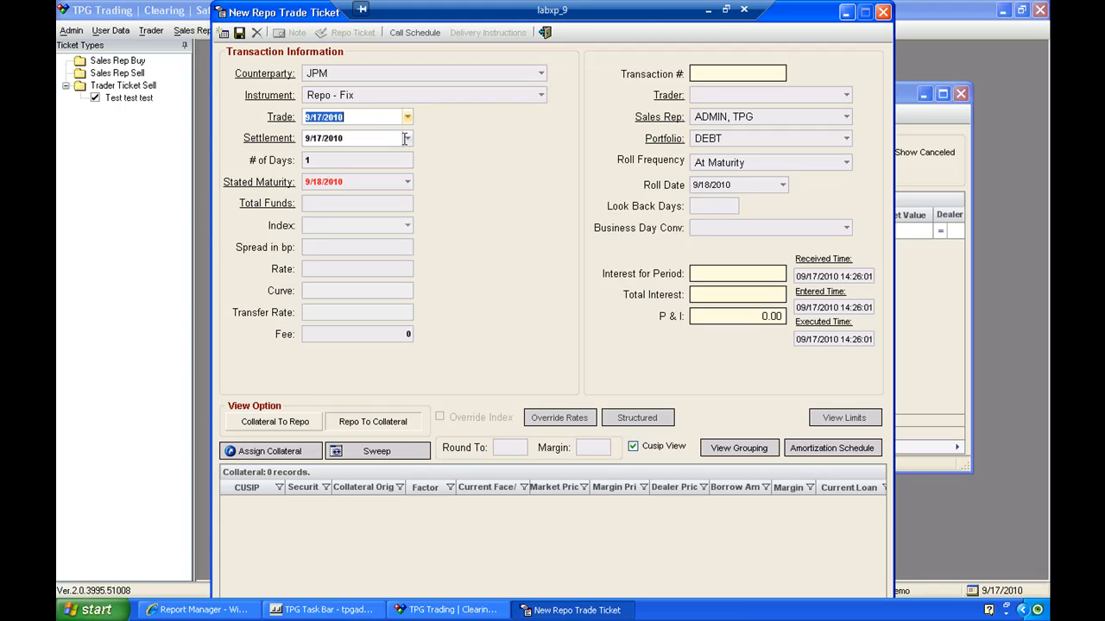
click(407, 138)
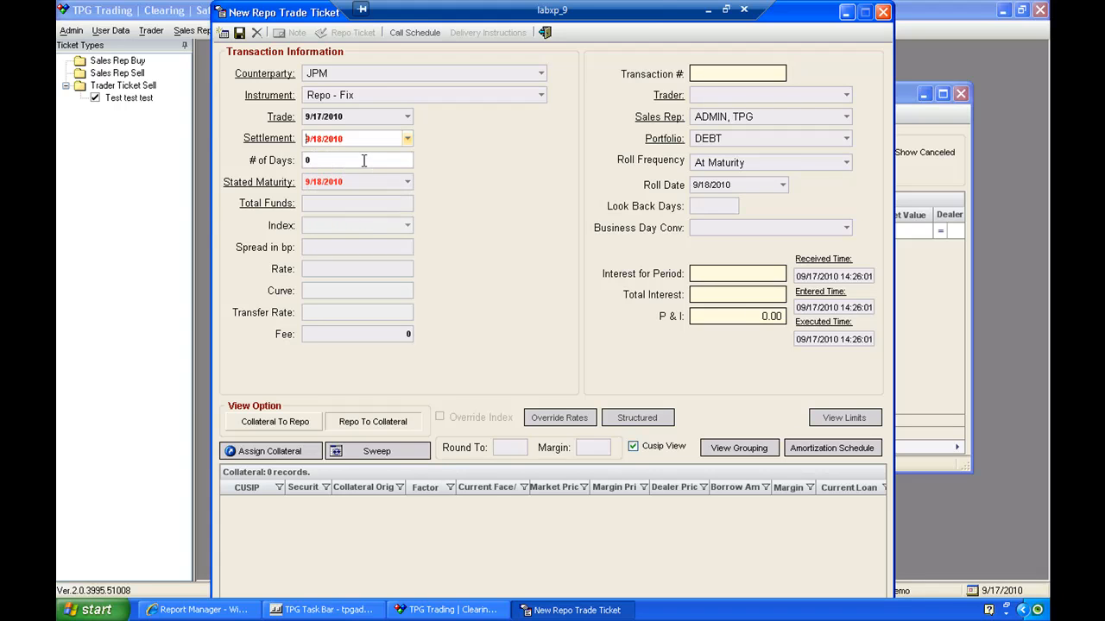
- Enter 4 days (to 9/22/2010) and total funds of 10mm, i.e. 10,000,000.00
click(357, 160)
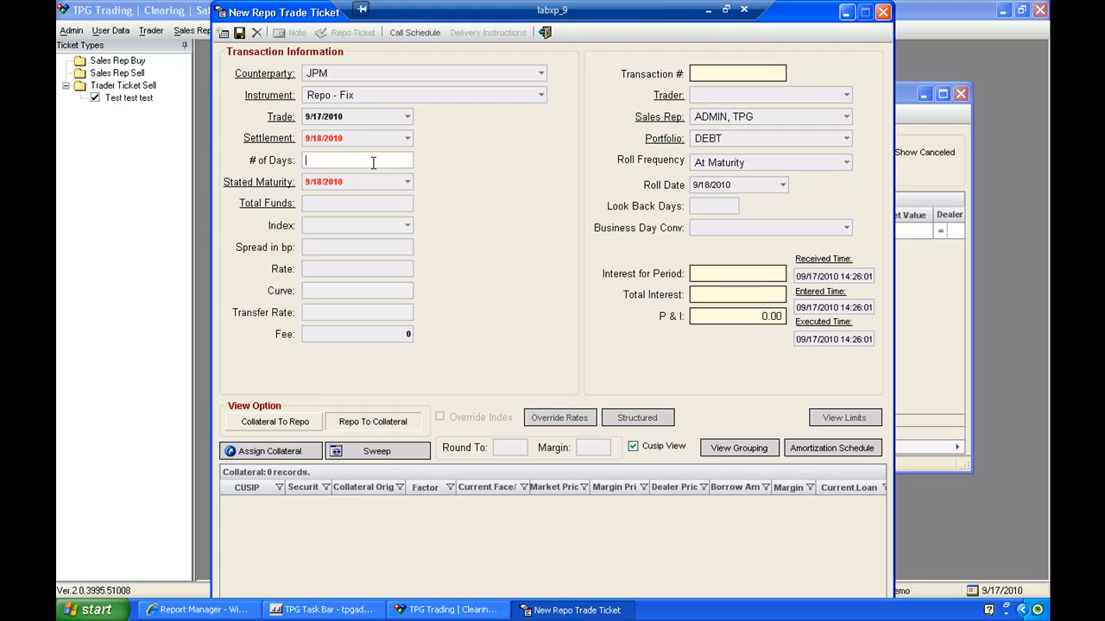
text(4)
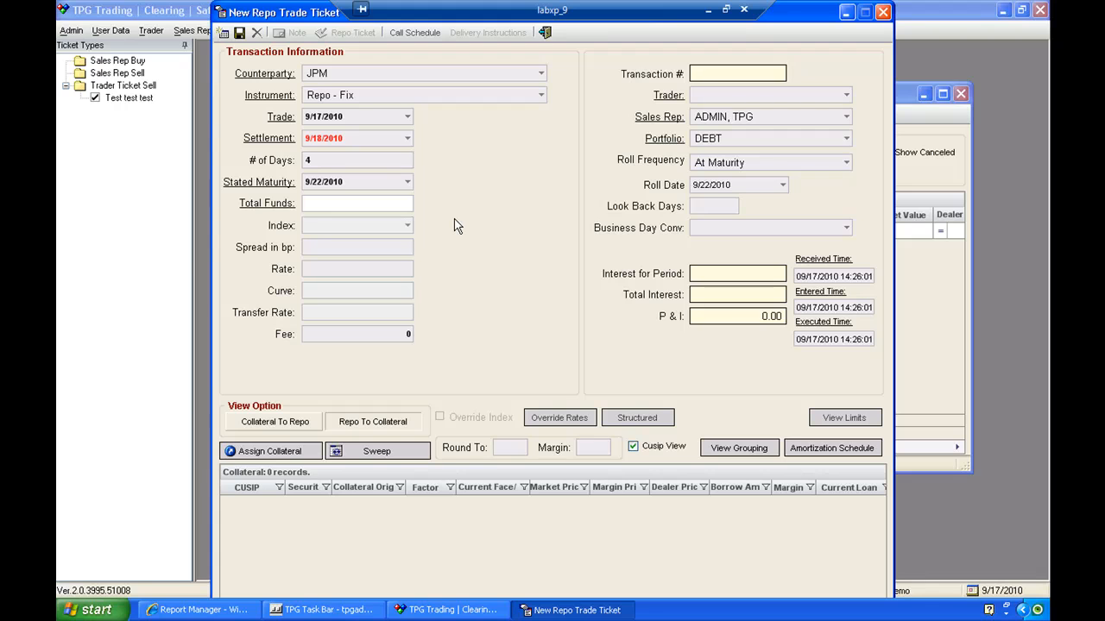
text(10)
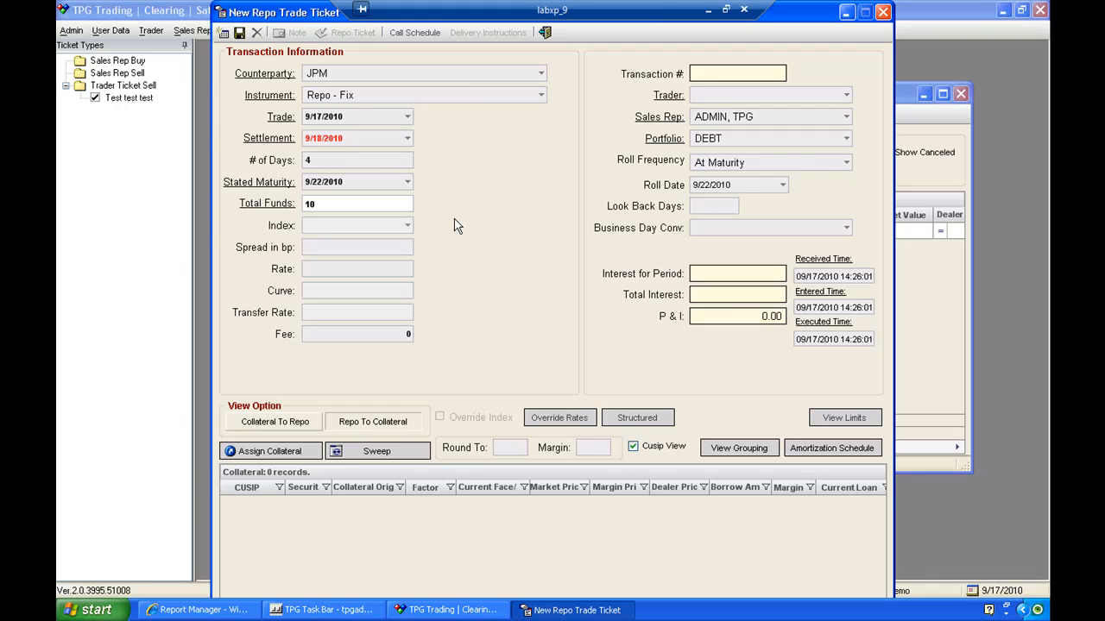
text(mm)
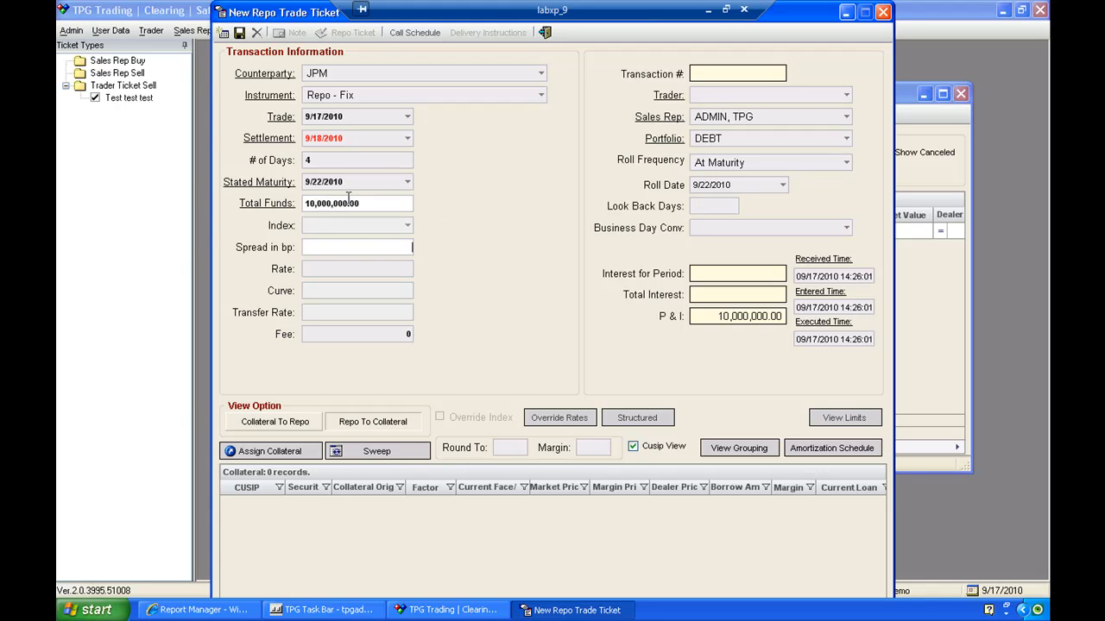
mouse_move(370, 213)
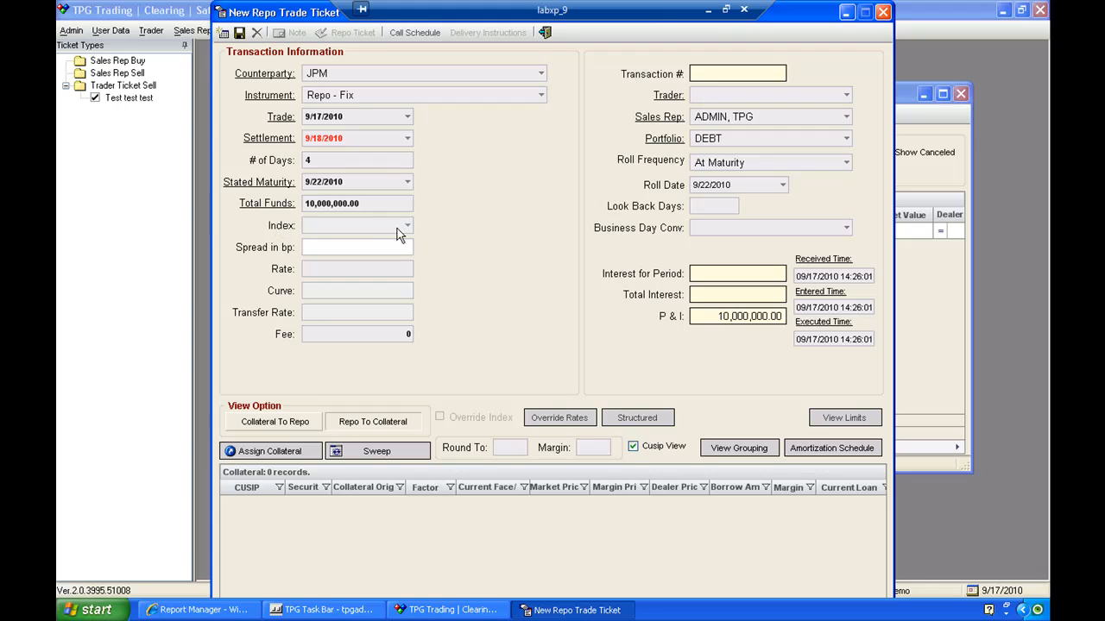
mouse_move(409, 232)
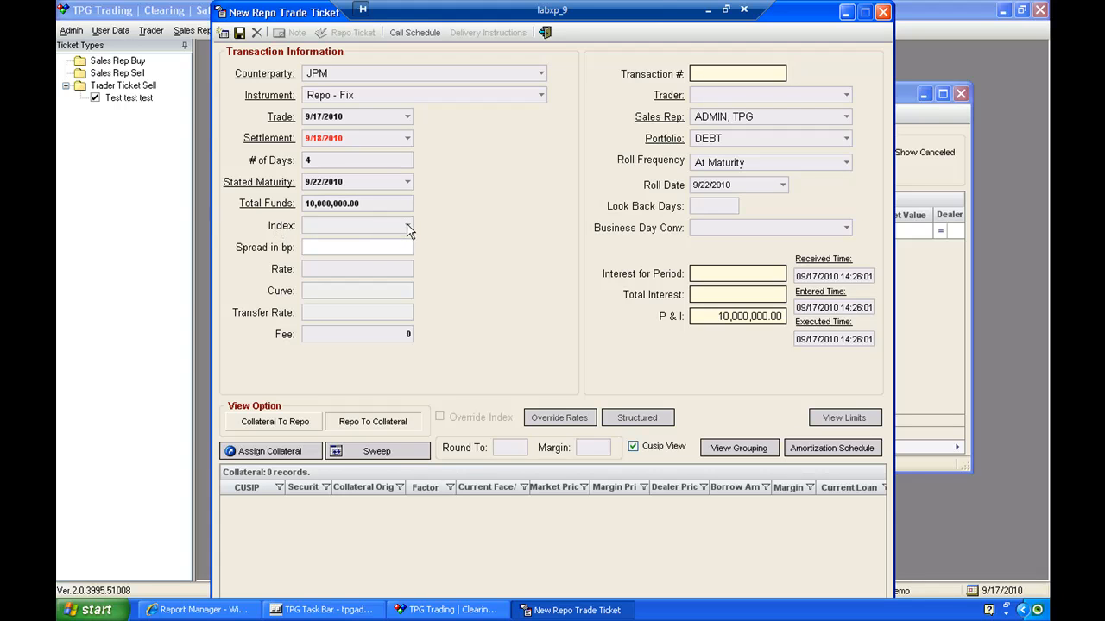
mouse_move(349, 259)
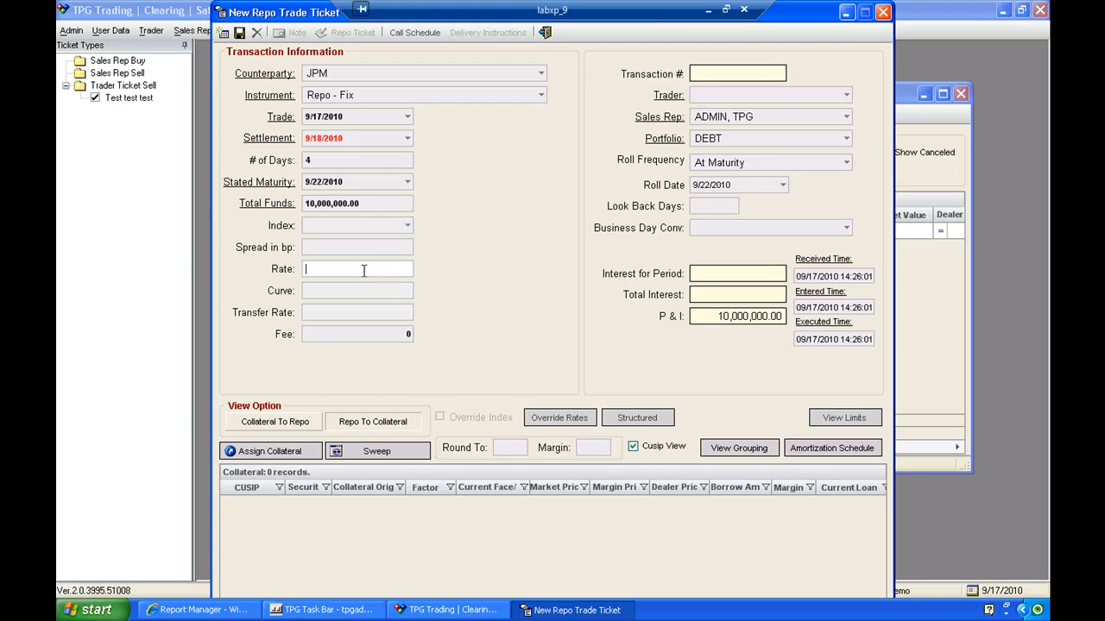
- Enter a 0.35 rate, giving 388.89 interest and 10,000,388.89 principal and interest
text(.35000000)
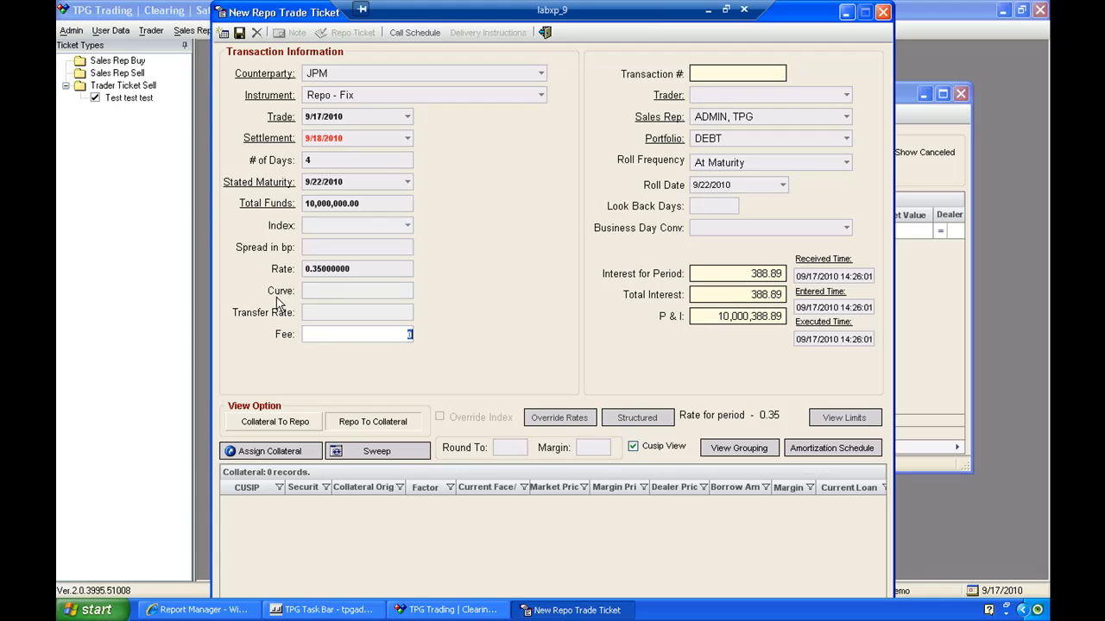
mouse_move(352, 356)
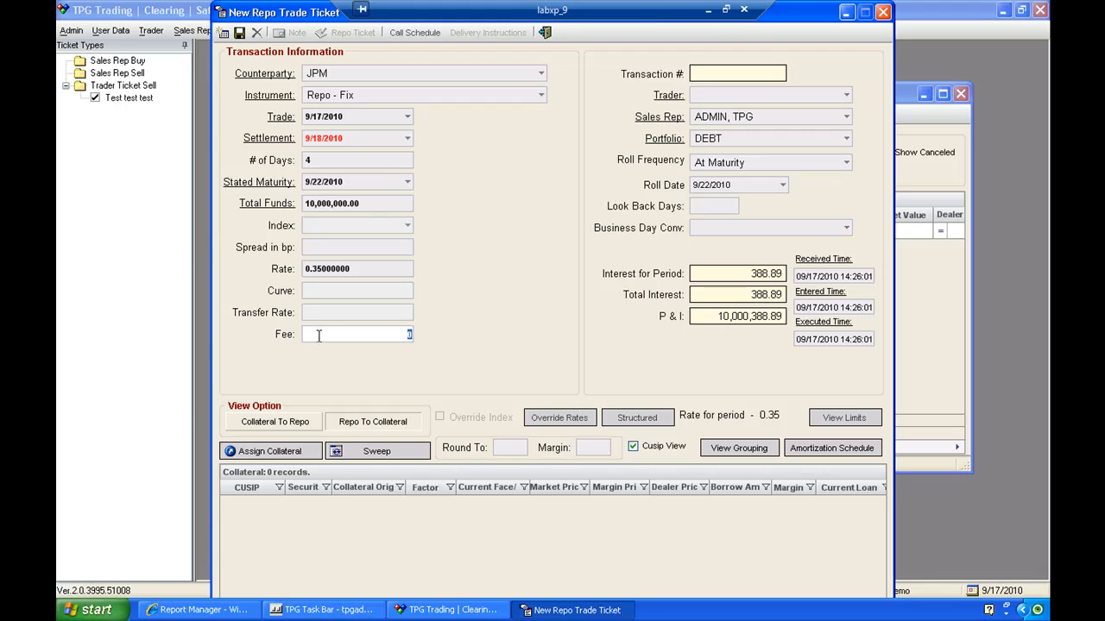
mouse_move(566, 274)
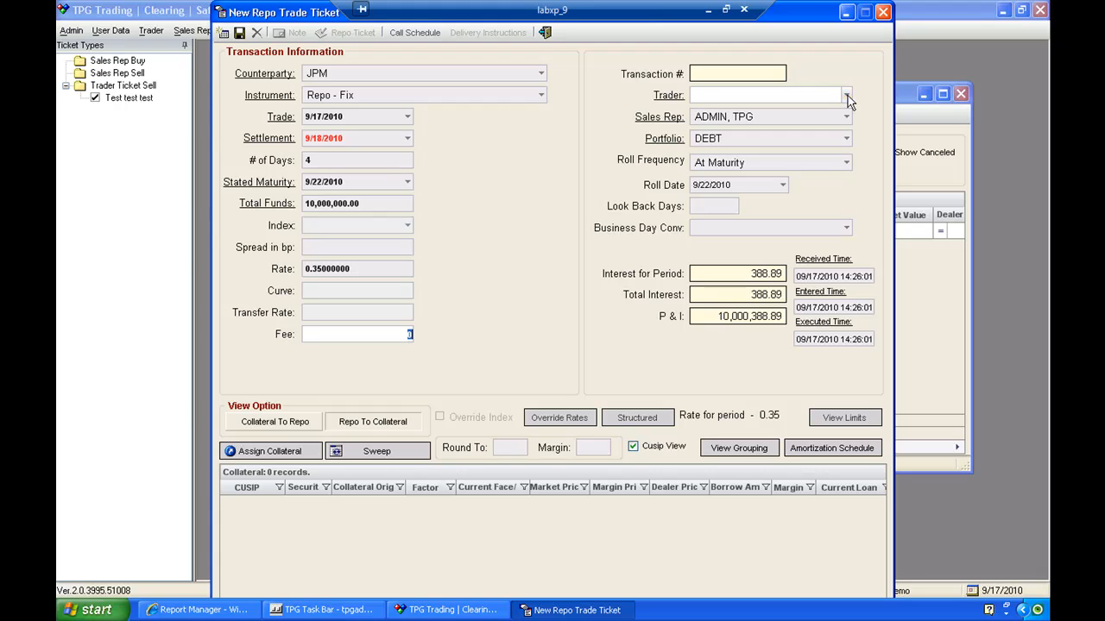
- Assign trader Ian, Ian with sales rep ADMIN, TPG and portfolio DEBT
click(846, 95)
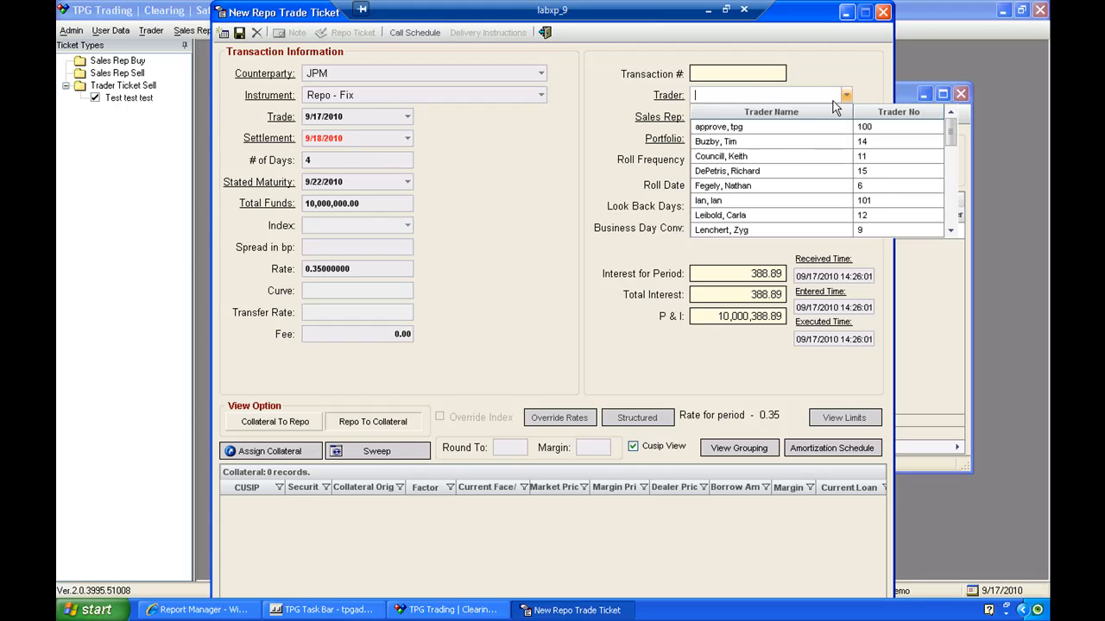
click(707, 200)
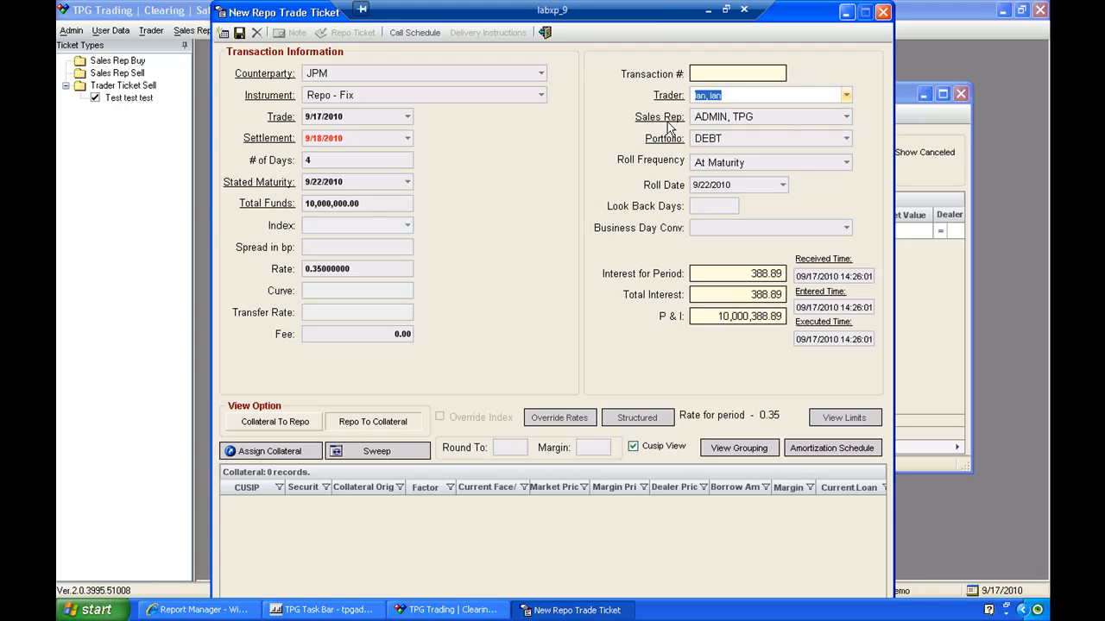
click(845, 117)
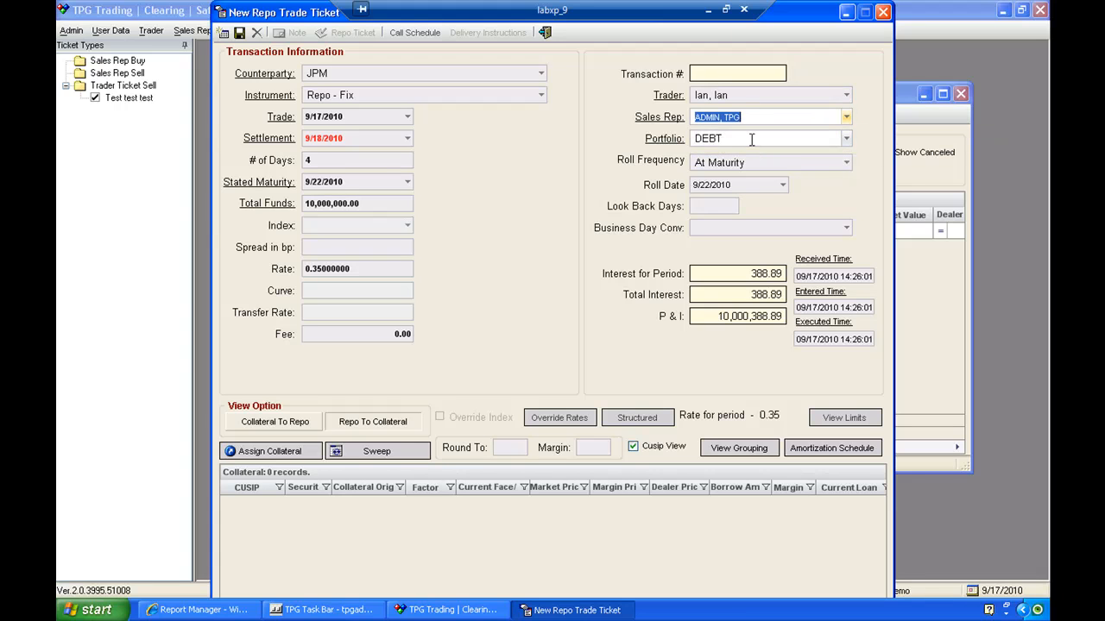
click(751, 138)
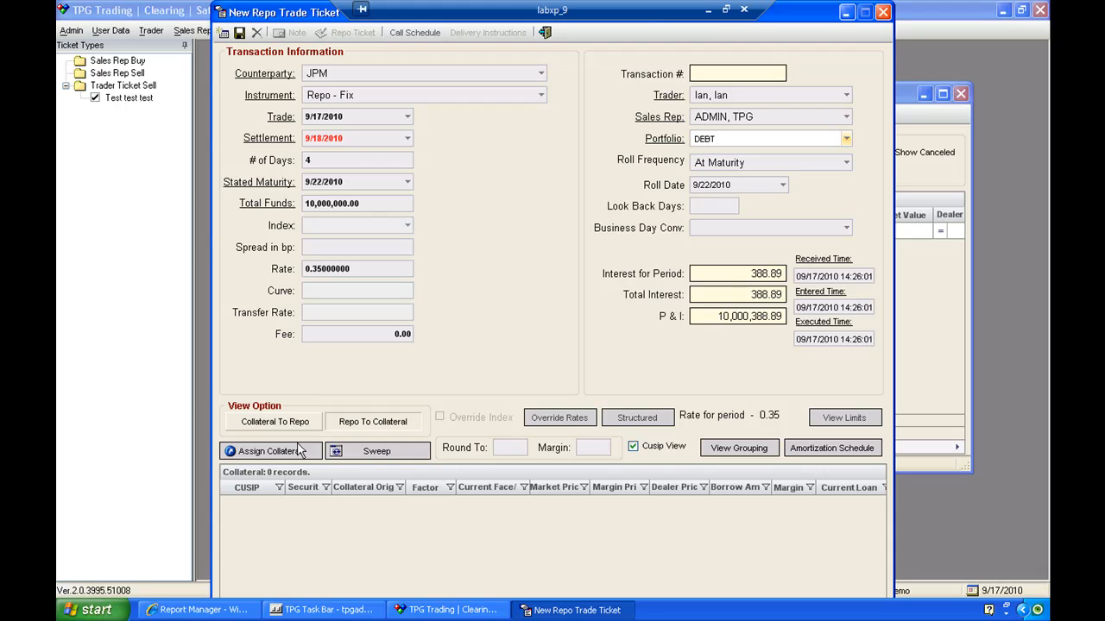
mouse_move(656, 279)
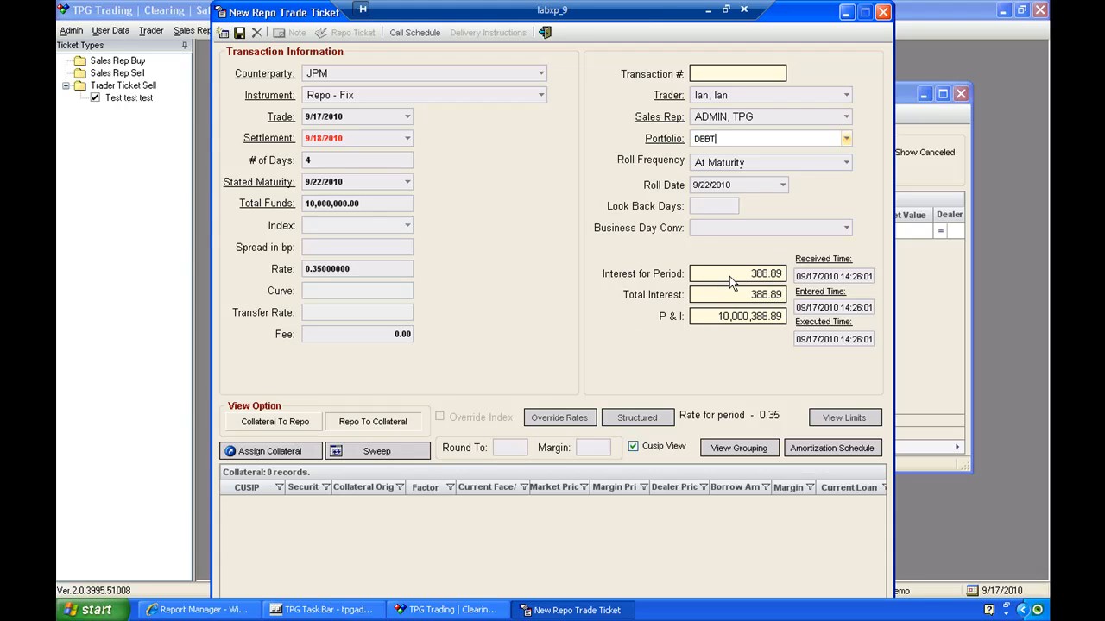
mouse_move(691, 328)
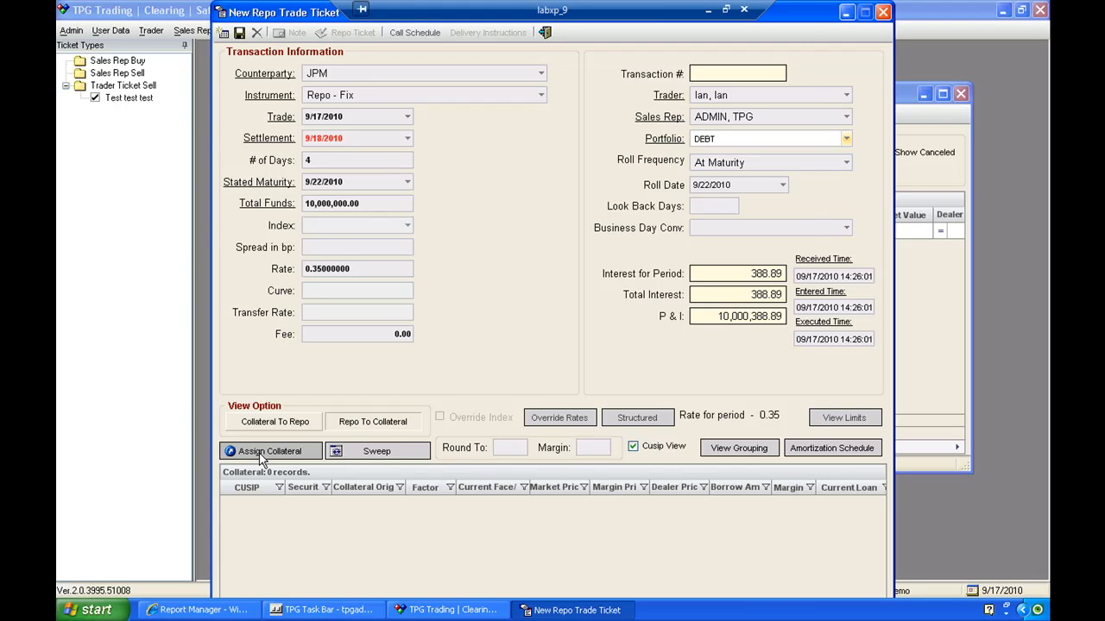
- Assign collateral and pick the FG G08104 pool showing 280,000 face and 166,574 loan amount
click(270, 451)
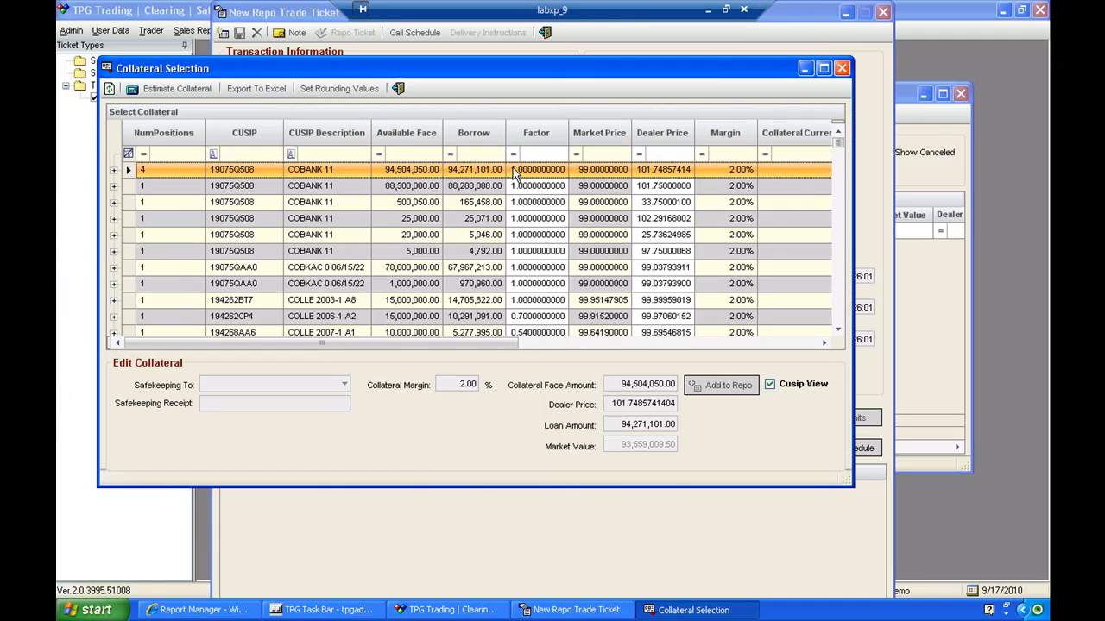
scroll(down, 3)
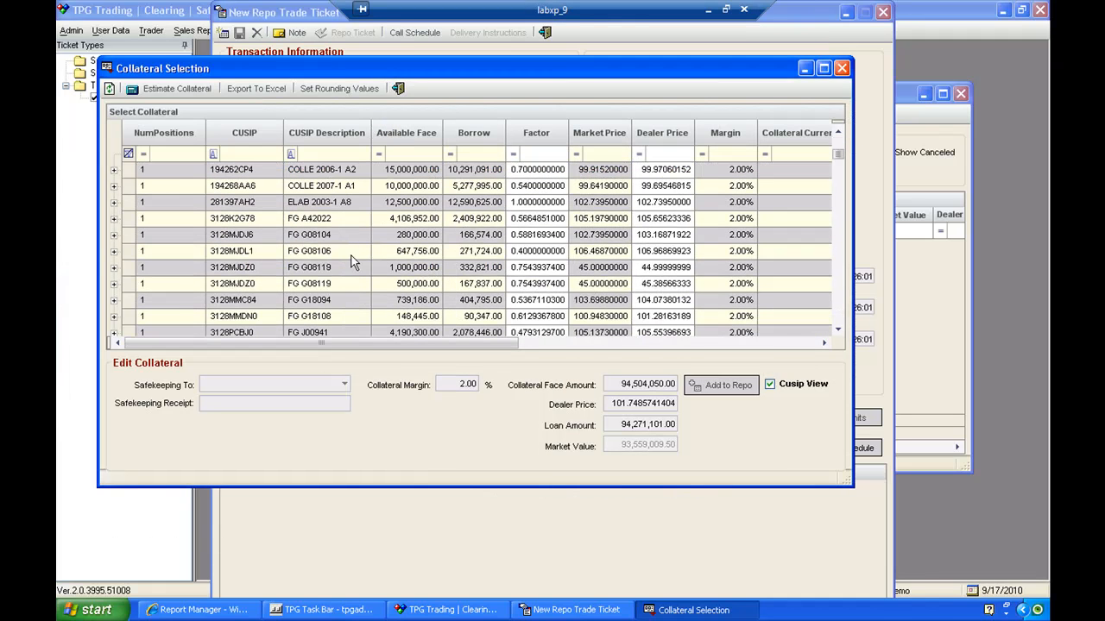
mouse_move(134, 239)
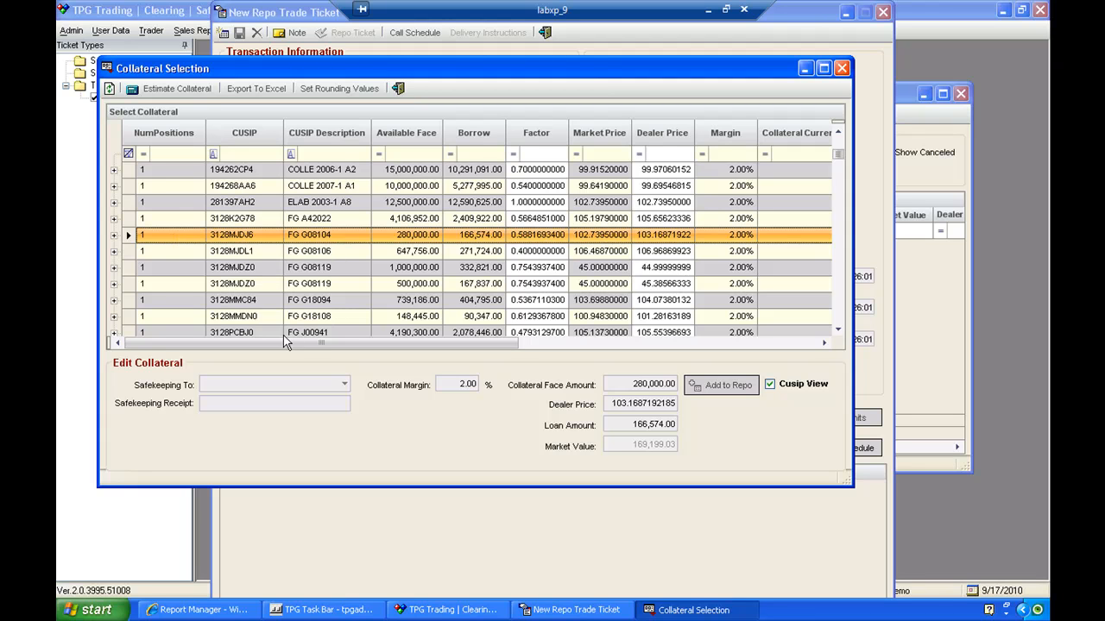
click(273, 383)
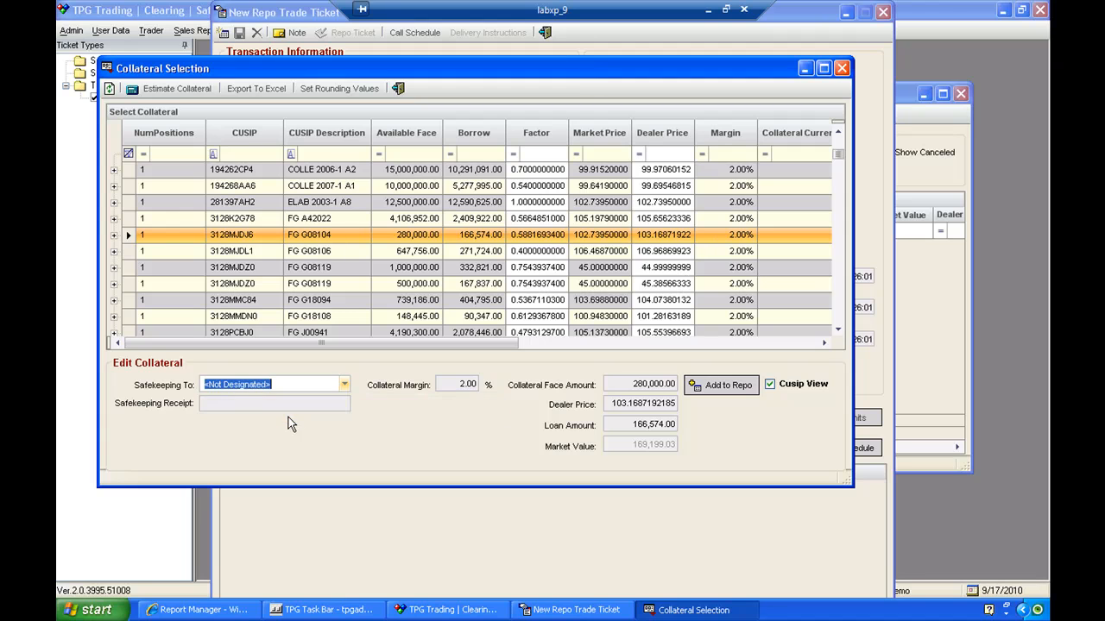
click(274, 404)
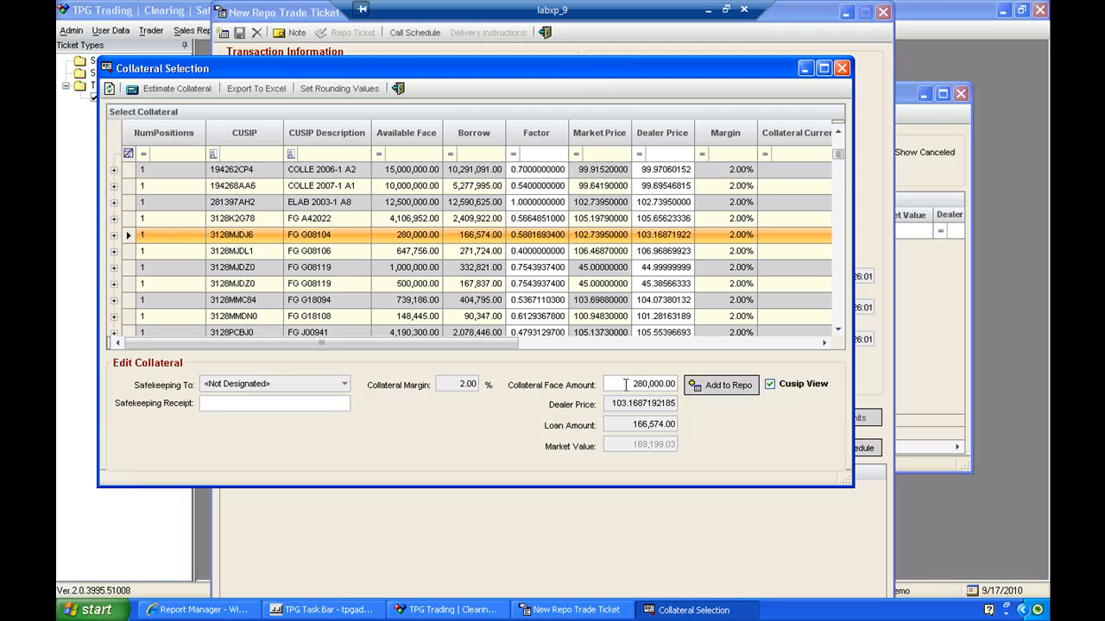
- Replace the collateral face amount with 100,000 and check the pool's position details
triple_click(654, 383)
text(100,000)
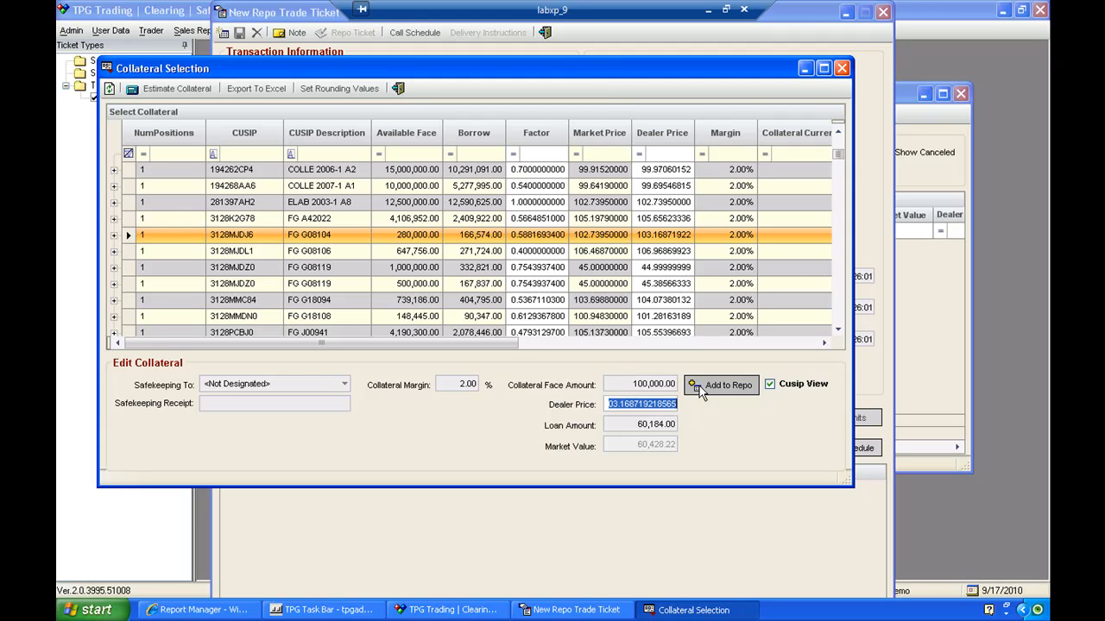
mouse_move(637, 416)
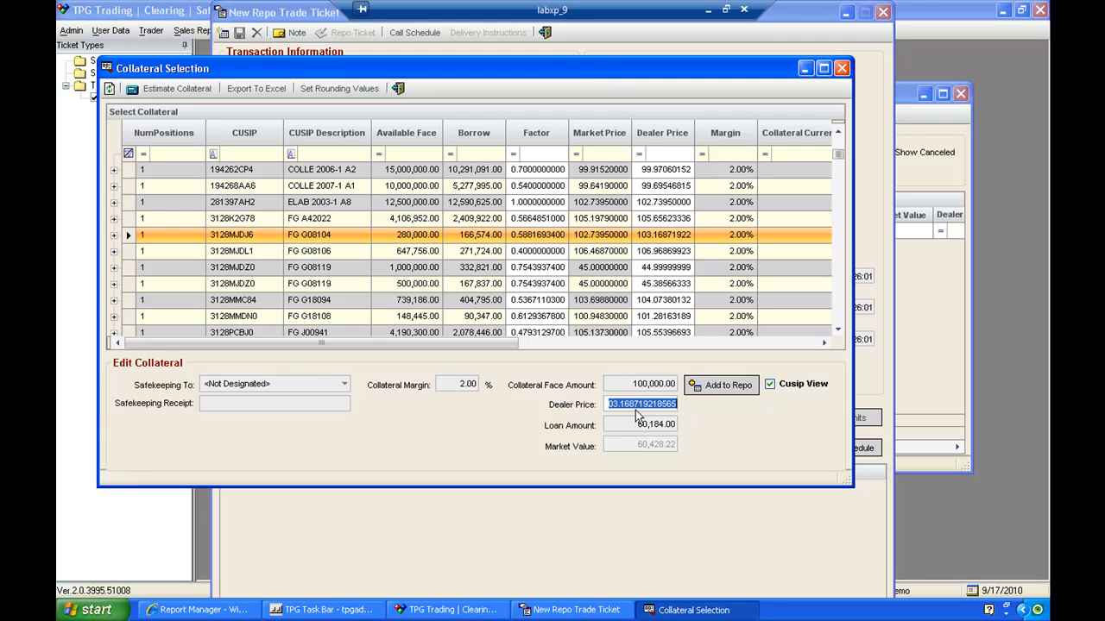
click(114, 235)
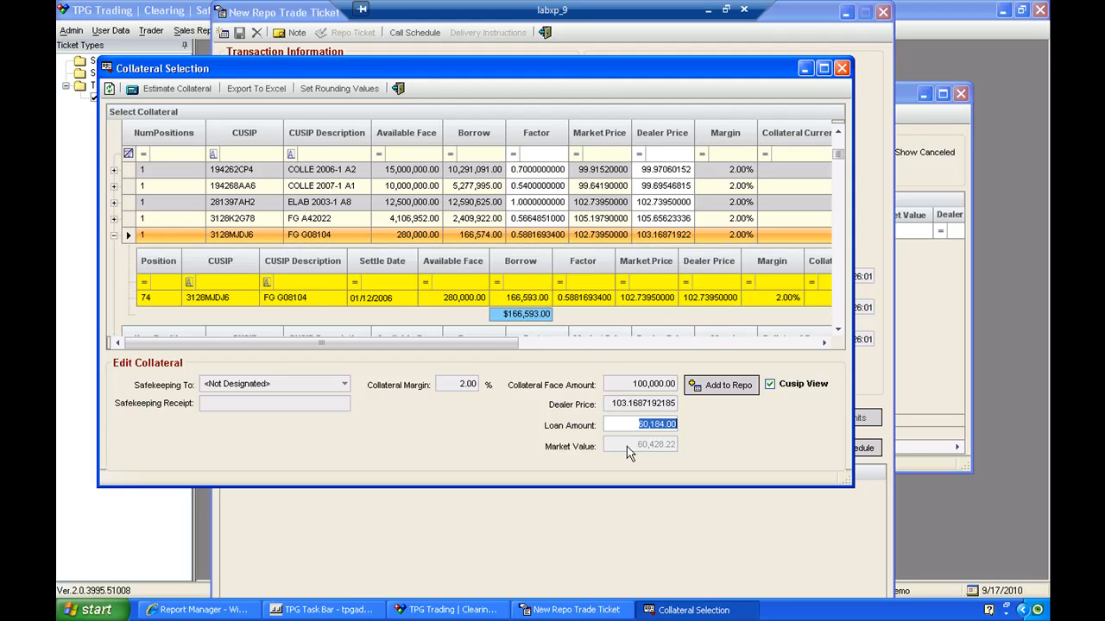
click(722, 385)
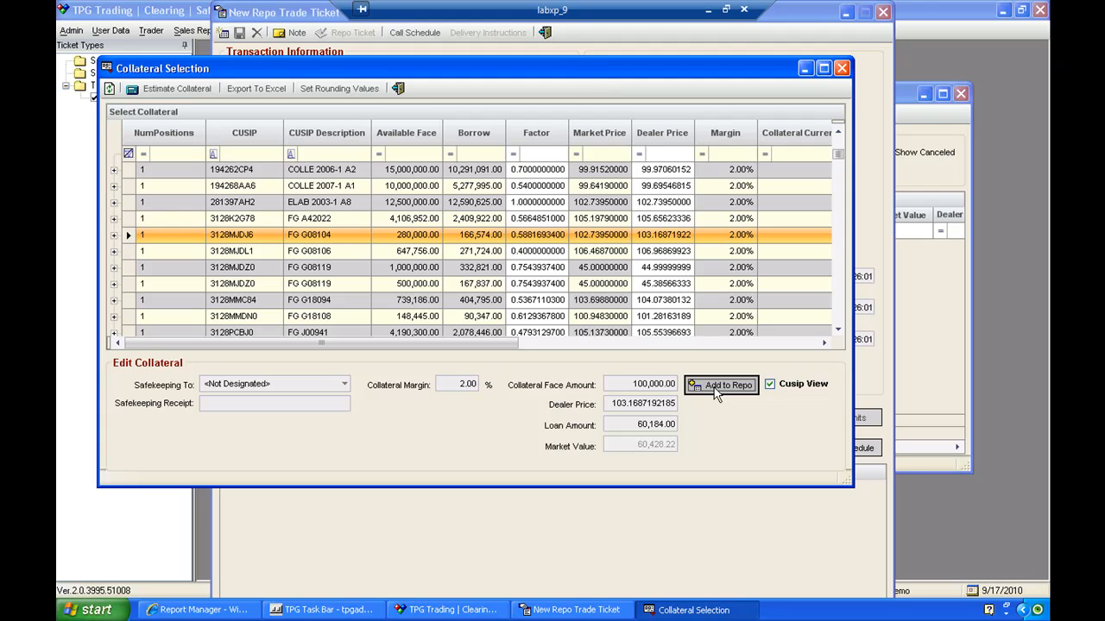
- Add the FG G08104 record to the repo and return to the ticket with one collateral line
click(721, 385)
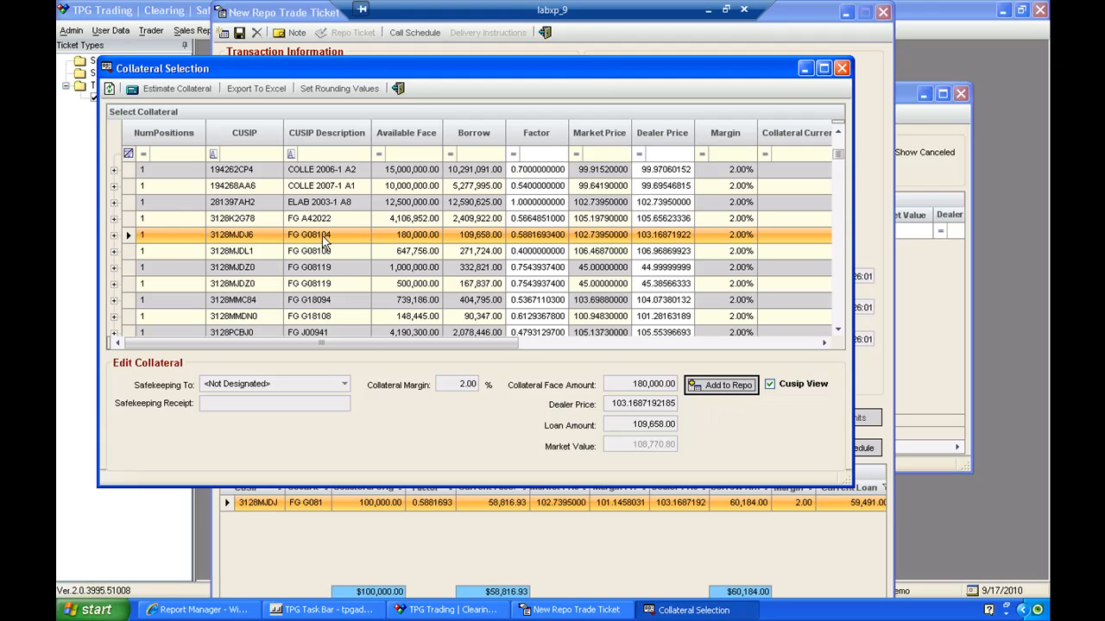
mouse_move(411, 276)
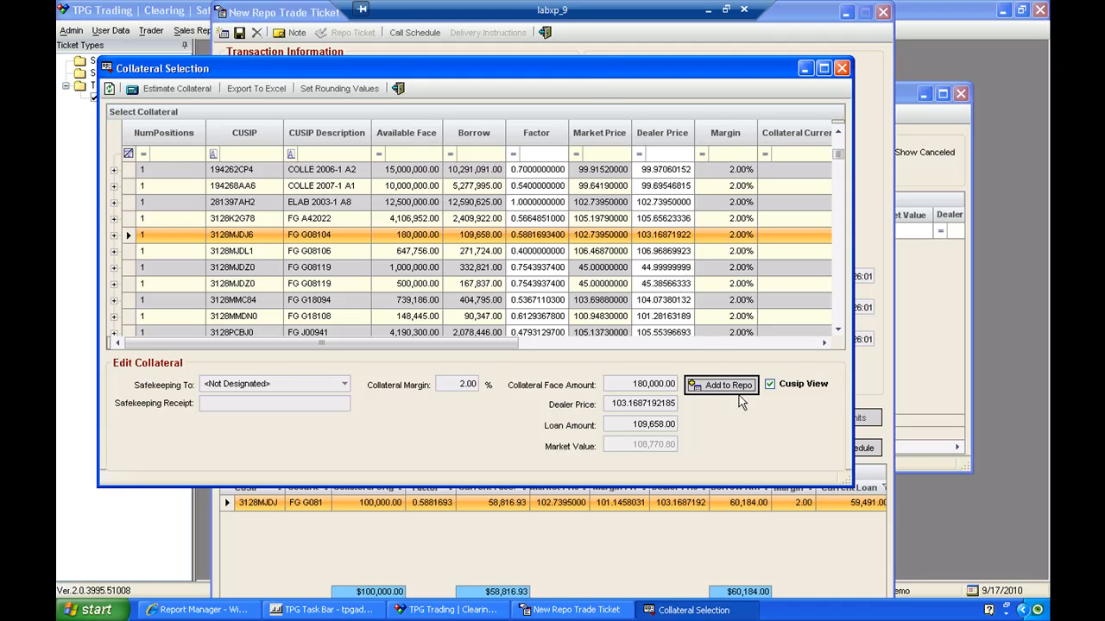
click(722, 385)
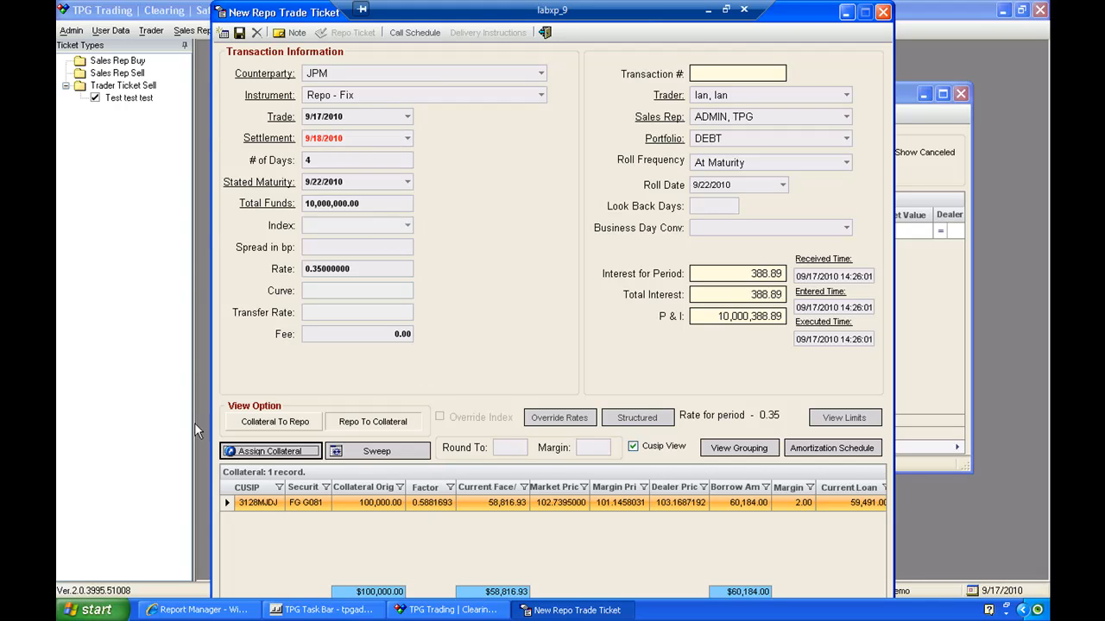
mouse_move(602, 542)
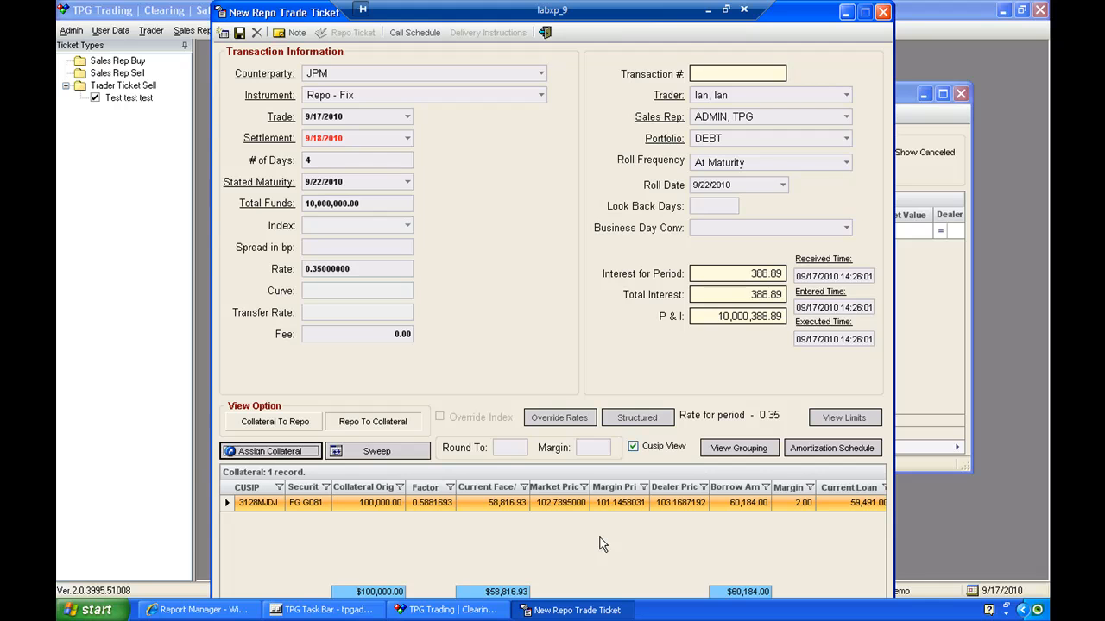
mouse_move(423, 433)
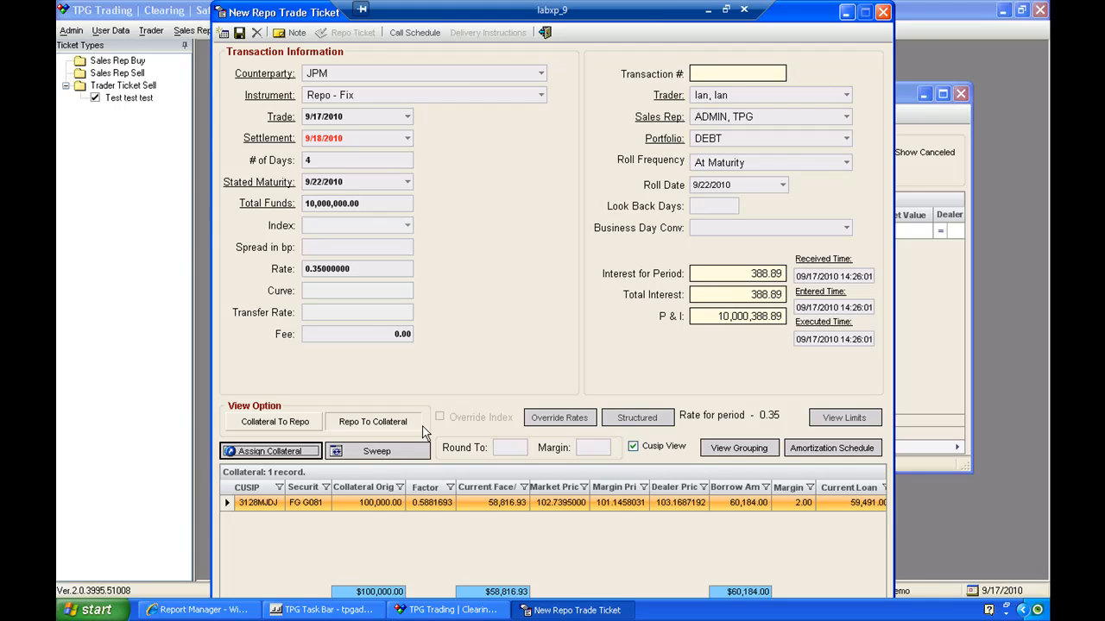
mouse_move(476, 521)
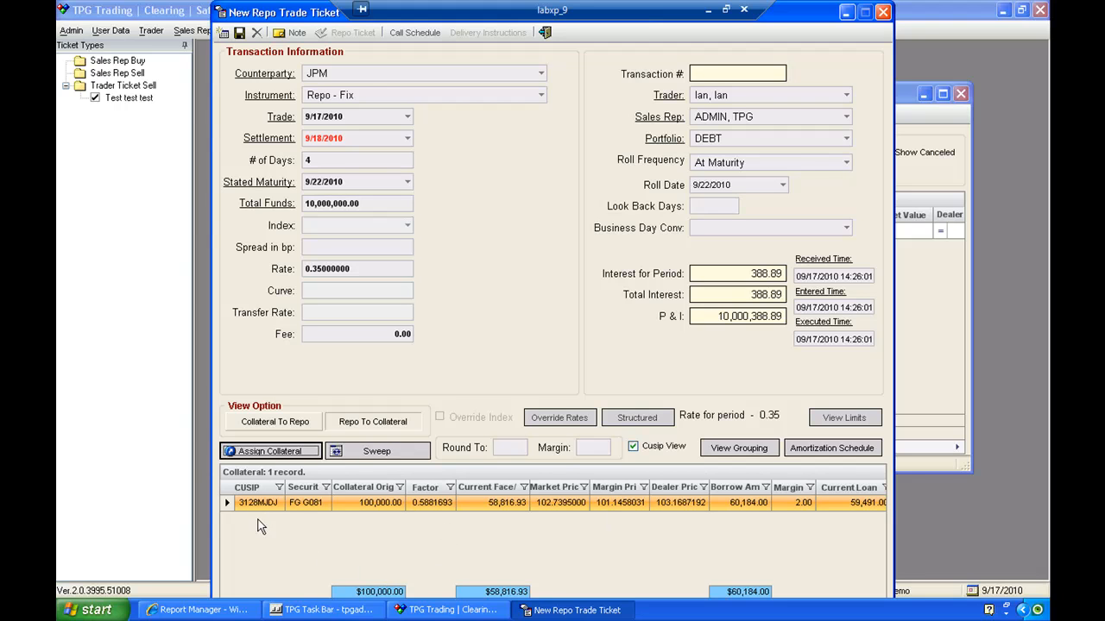
mouse_move(464, 200)
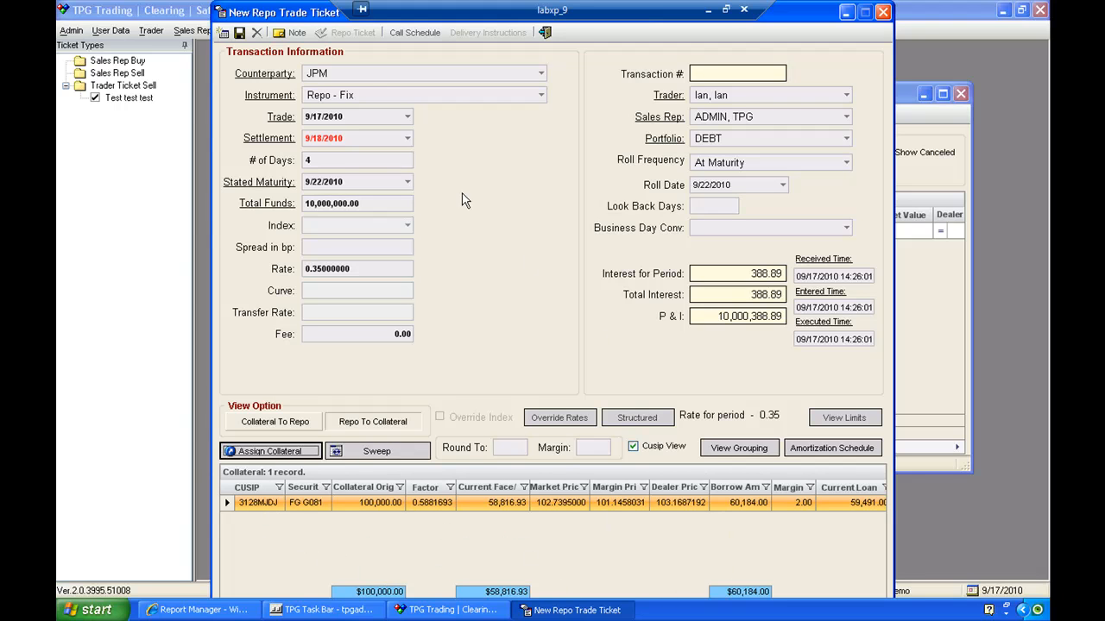